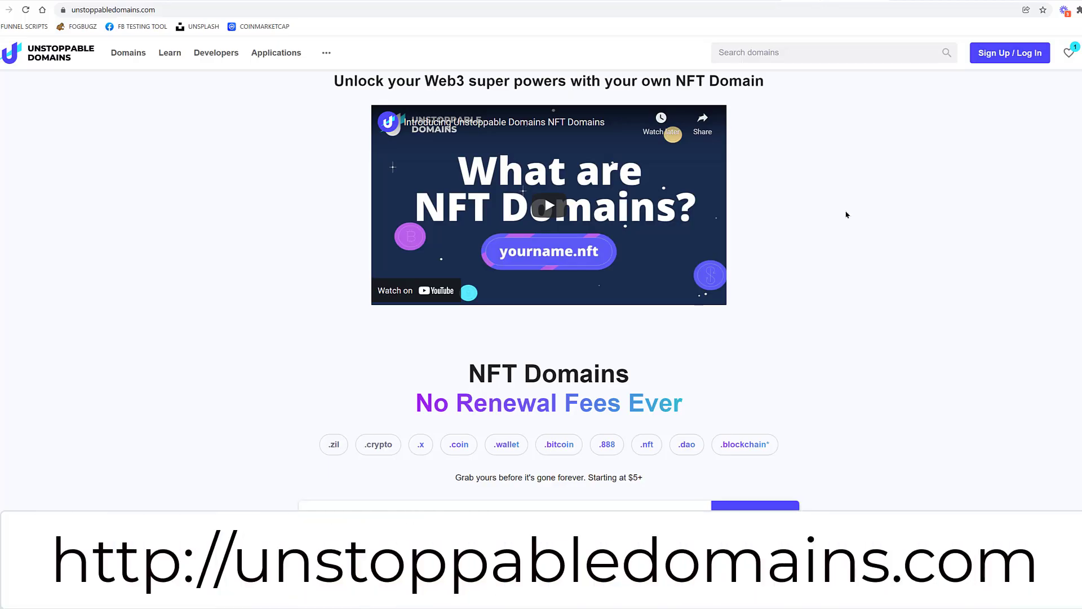
Scroll down the homepage past the NFT domain extensions and supported browsers
scroll("down", 3)
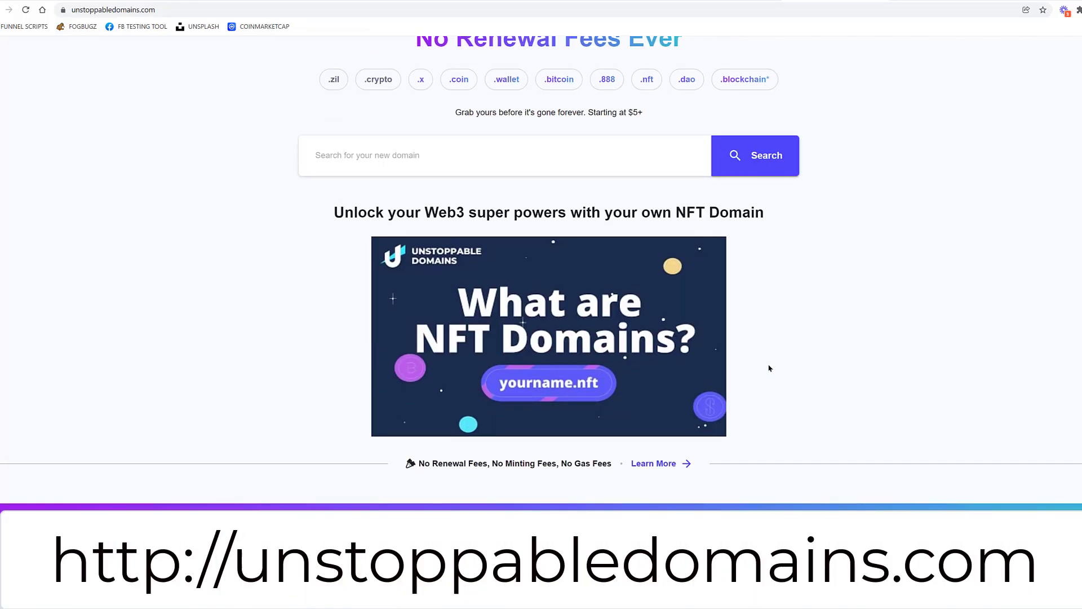
scroll("down", 3)
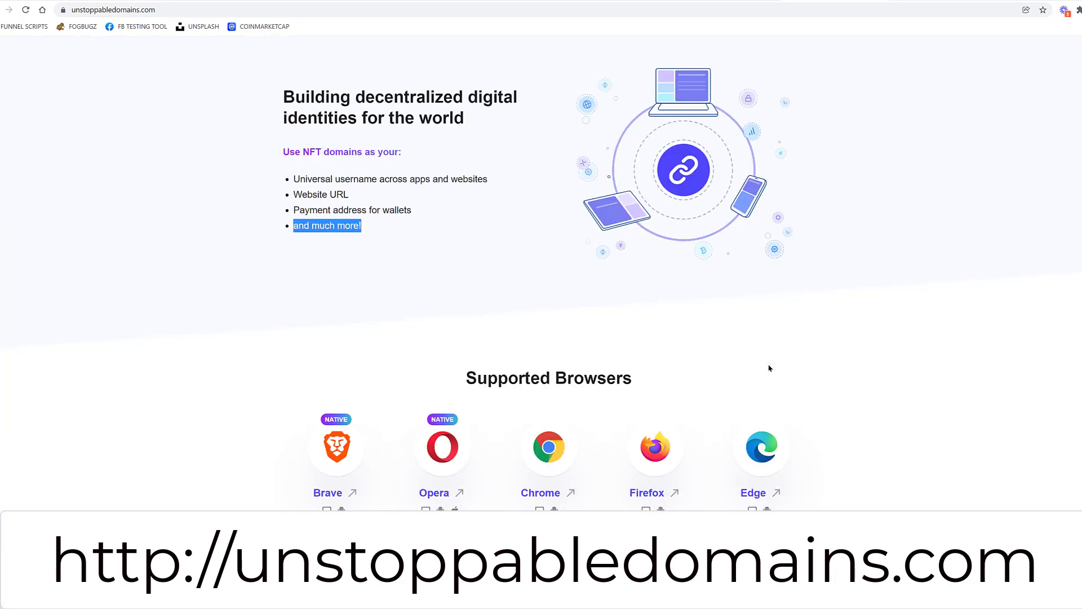
mouse_move(353, 201)
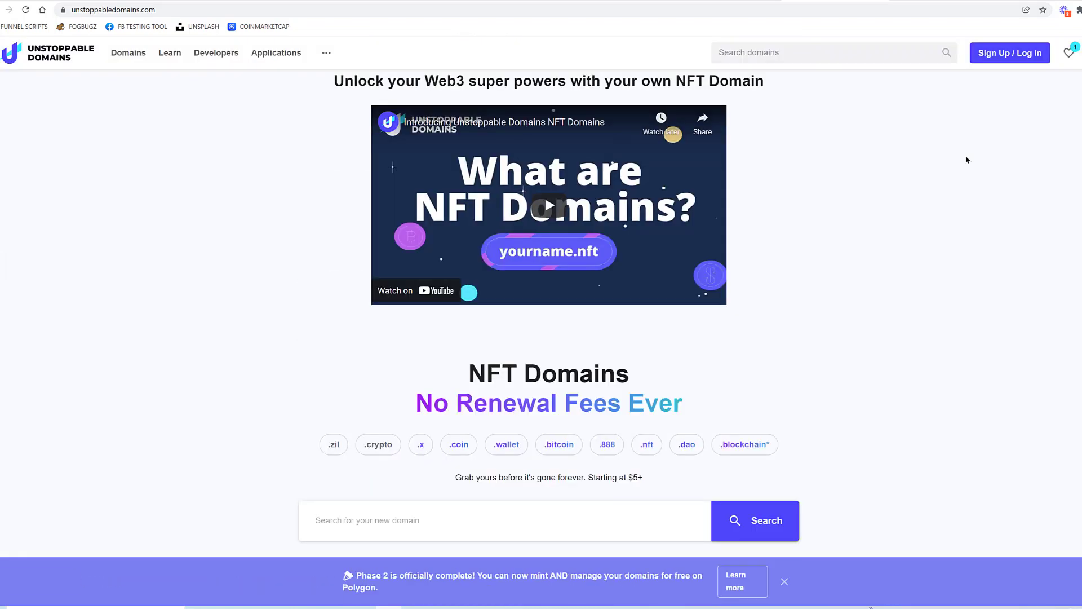
scroll("down", 3)
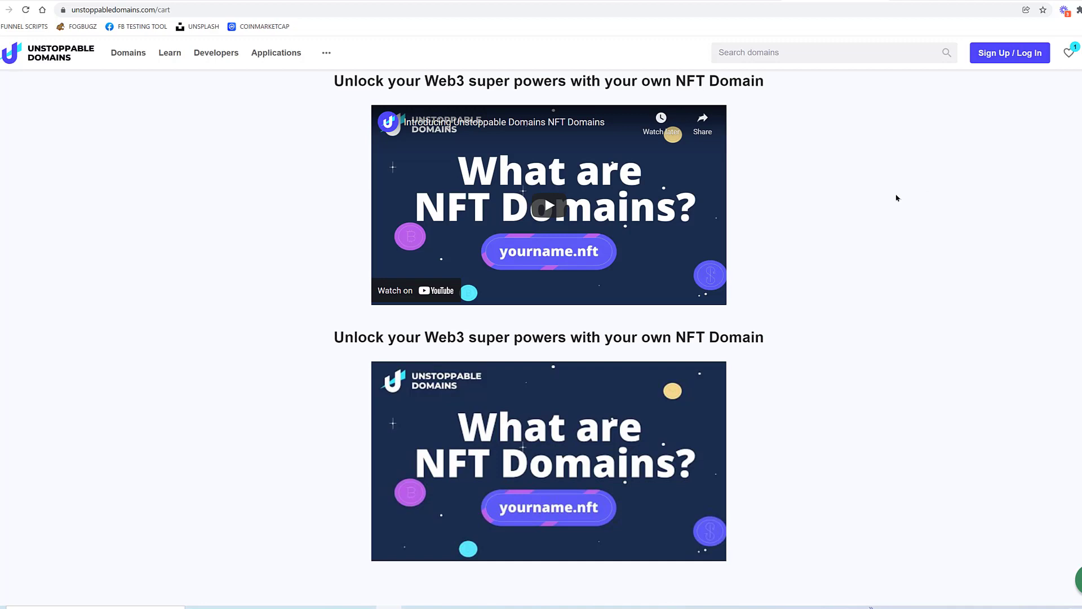
Scroll through the cart showing ogsideofcrypto.nft at $20 with checkout details
scroll("down", 3)
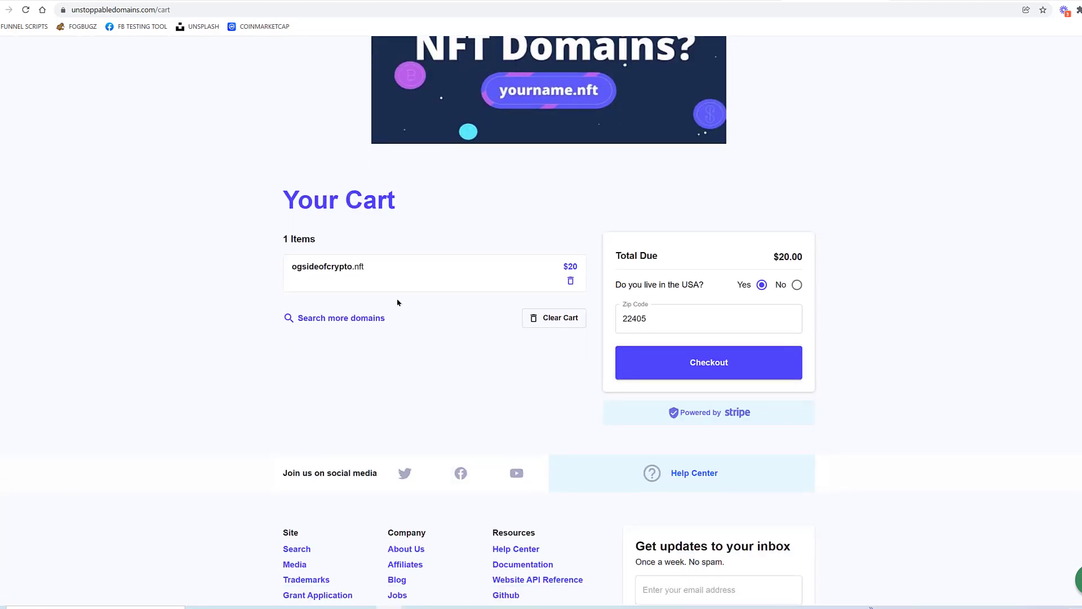
mouse_move(335, 288)
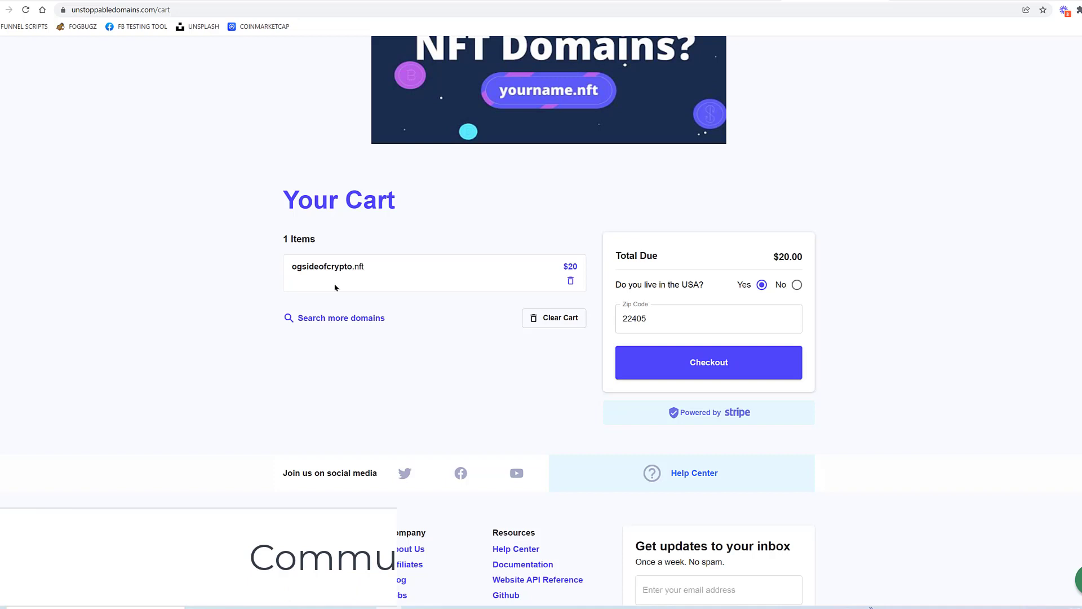
scroll("down", 3)
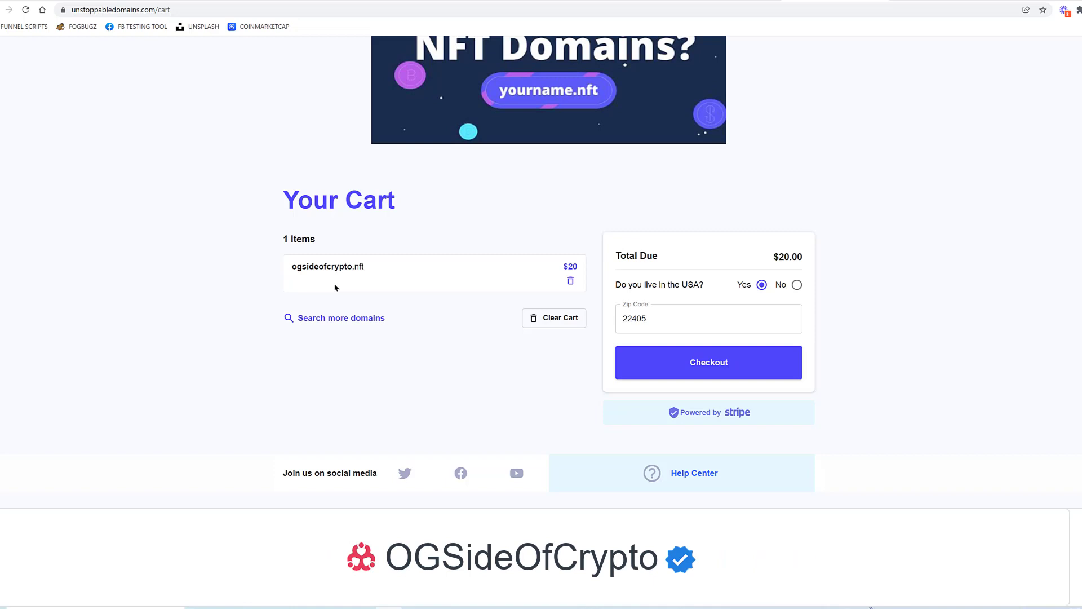
mouse_move(542, 256)
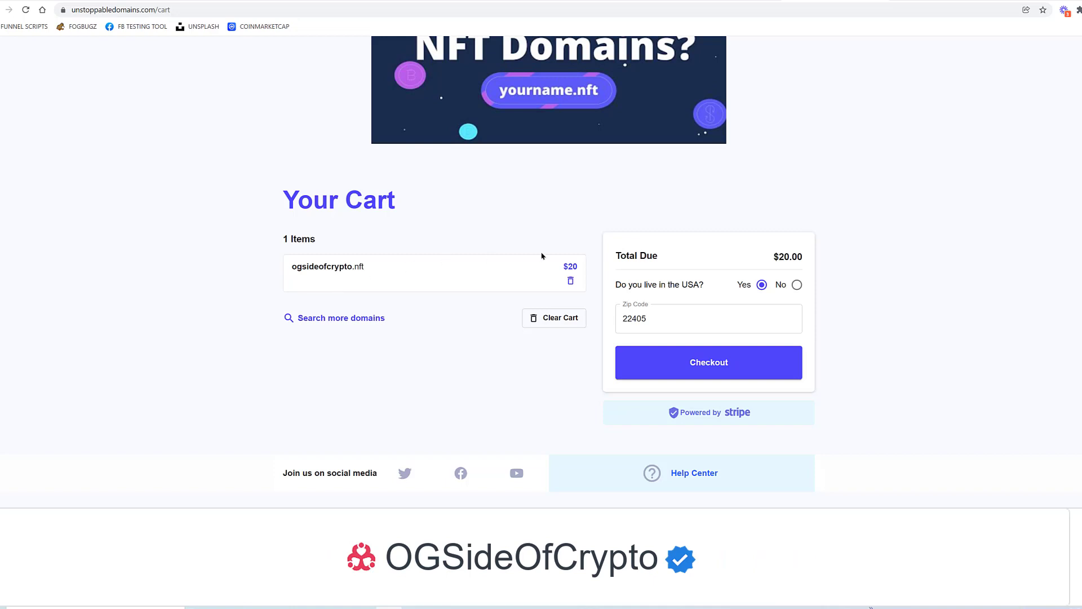
mouse_move(775, 230)
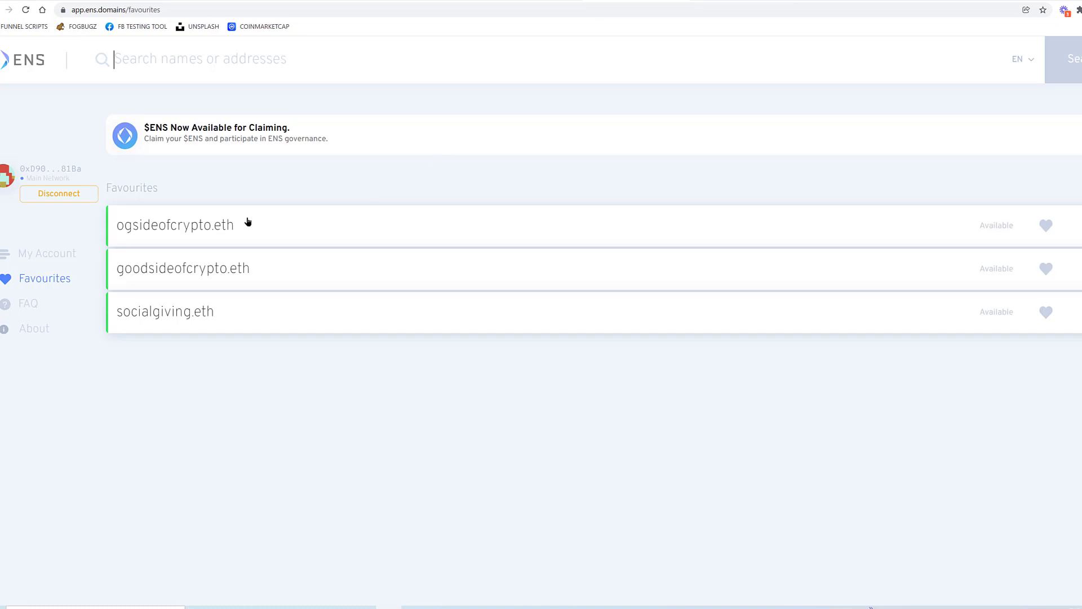
View ogsideofcrypto.eth registration in ENS: 0.003 ETH for two years plus gas, about $163.23
left_click(175, 224)
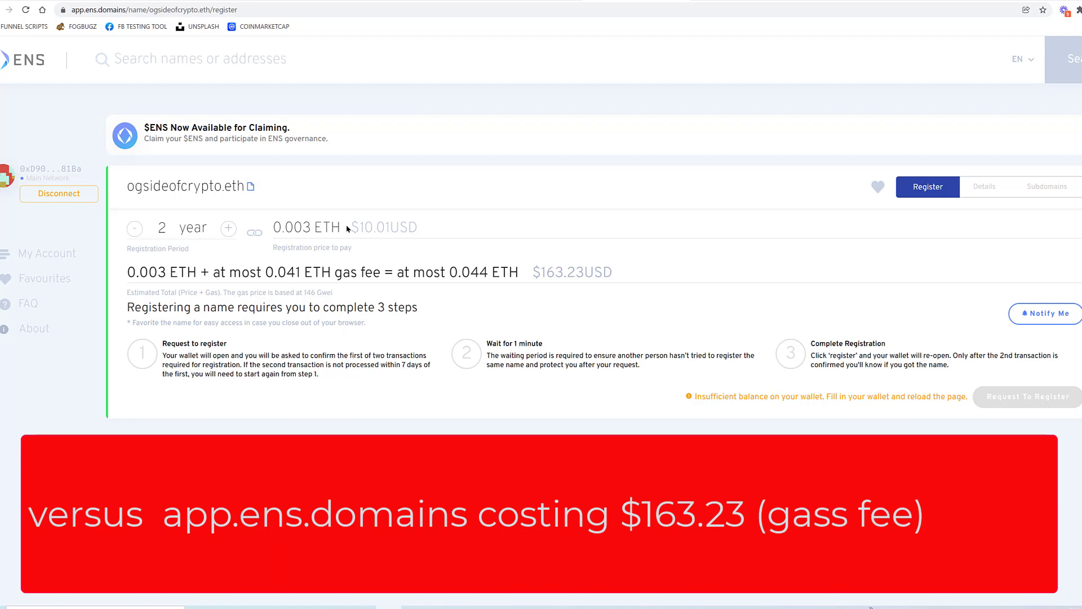
mouse_move(444, 251)
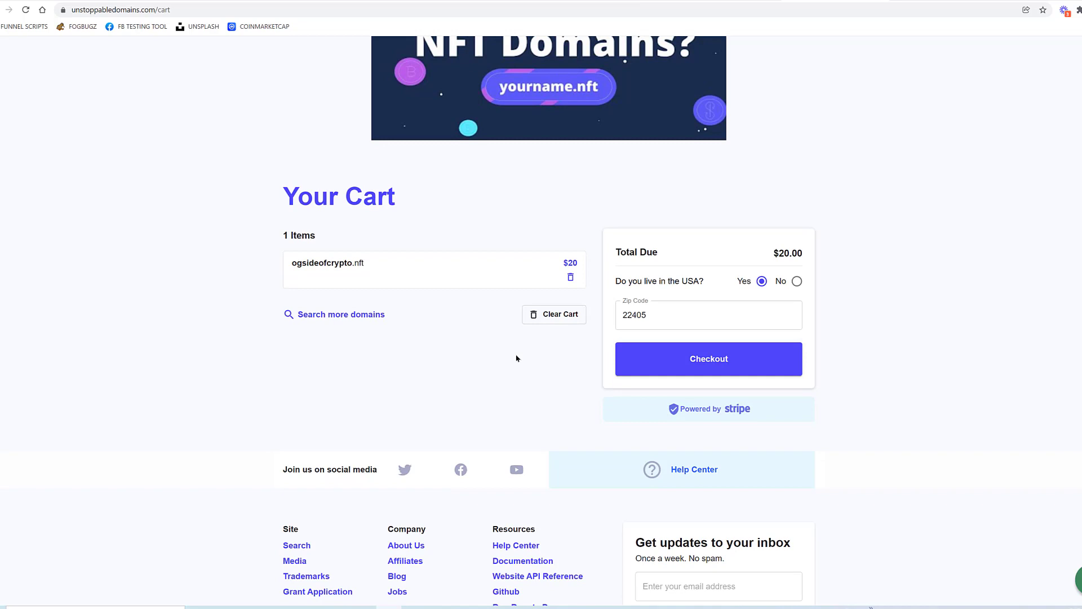
Go from the $20 cart page to the Applications page via the top navigation
scroll("down", 3)
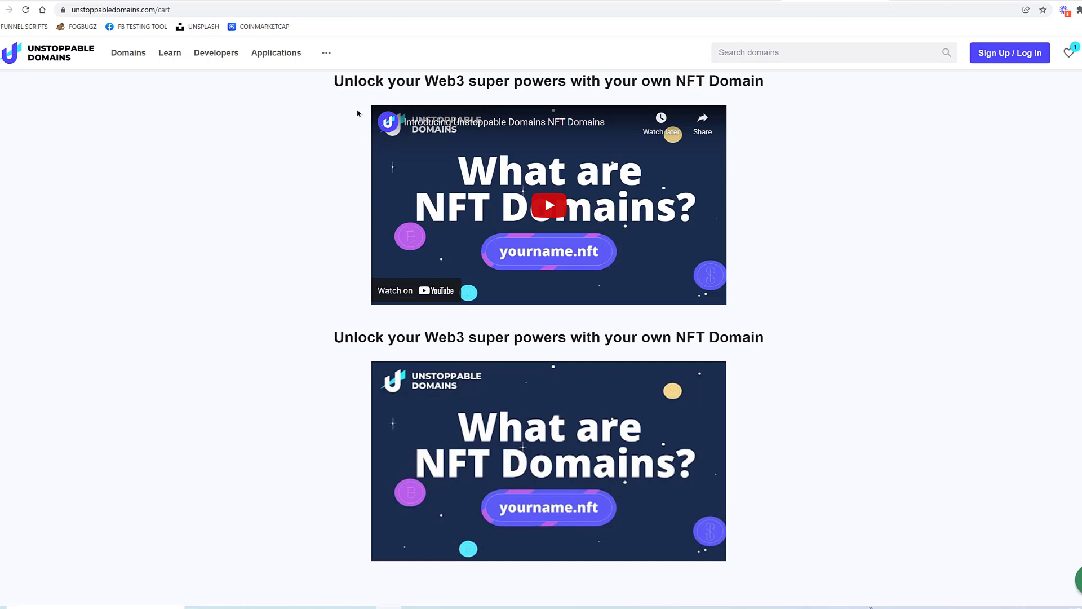
left_click(275, 53)
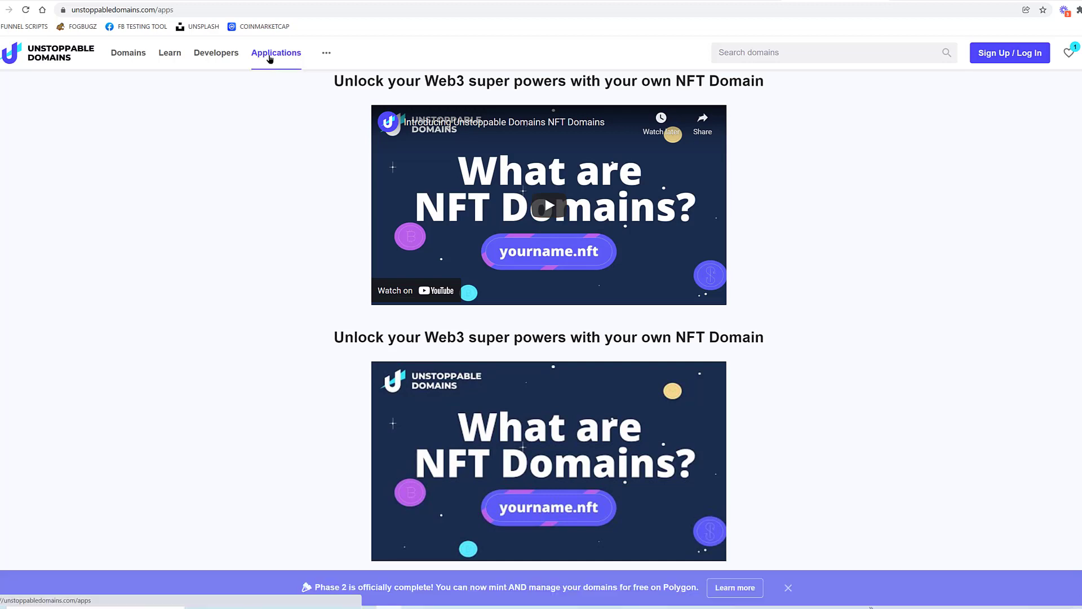
Browse integrated wallet and browser apps, then the $40 cart with ogsideofcrypto.nft and goodsideofcrypto.dao
scroll("down", 3)
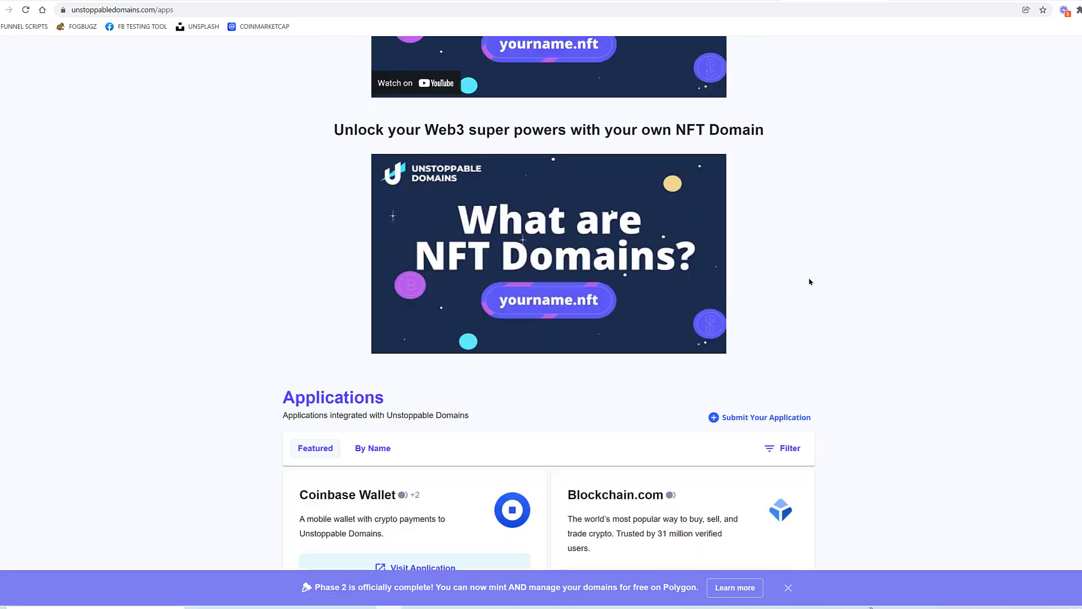
scroll("down", 3)
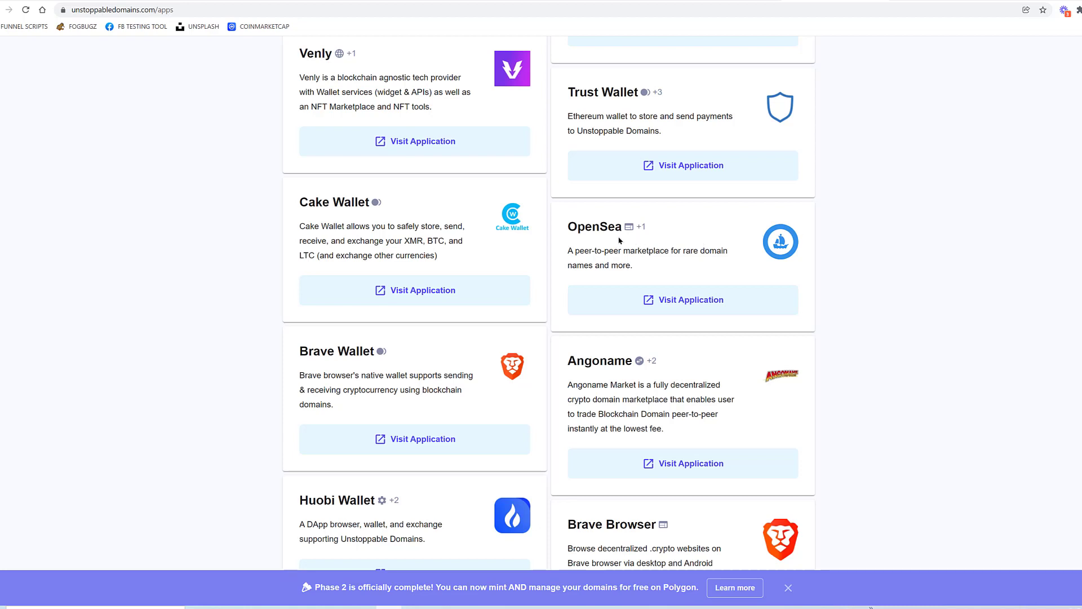
mouse_move(675, 304)
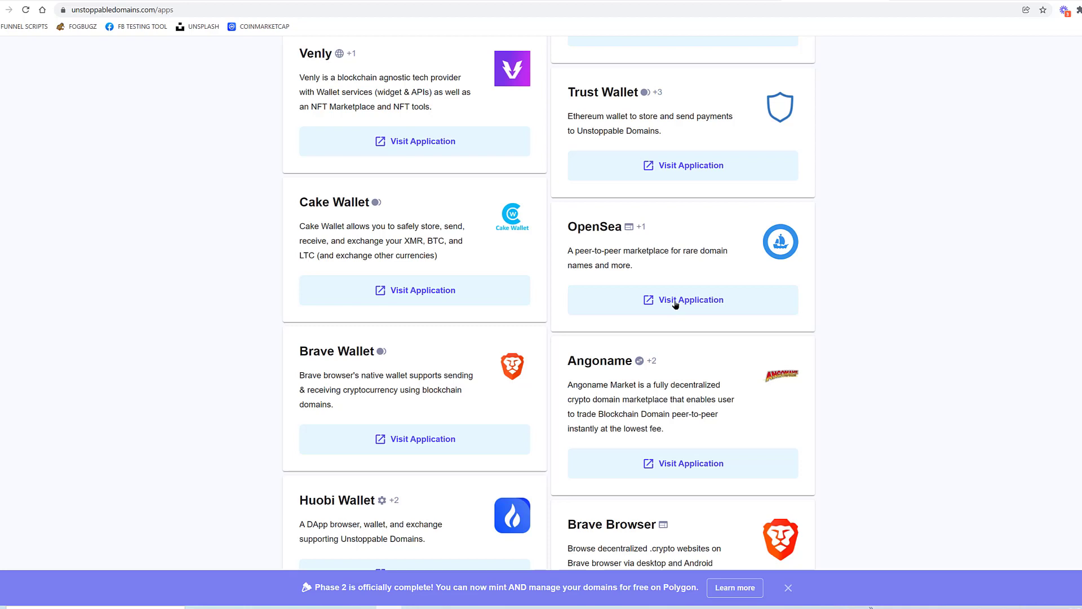
mouse_move(627, 328)
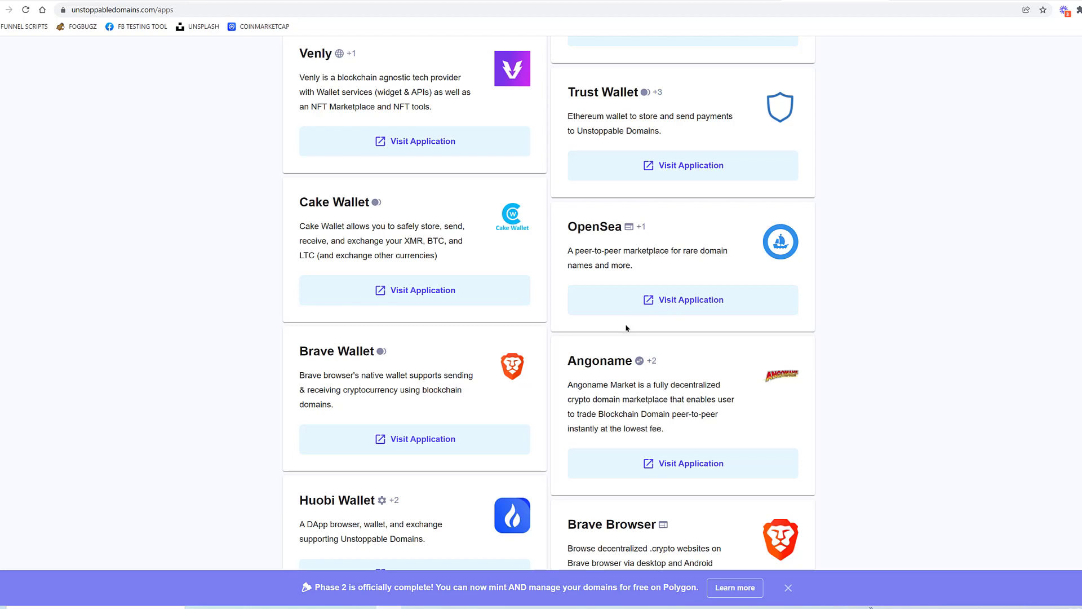
scroll("down", 3)
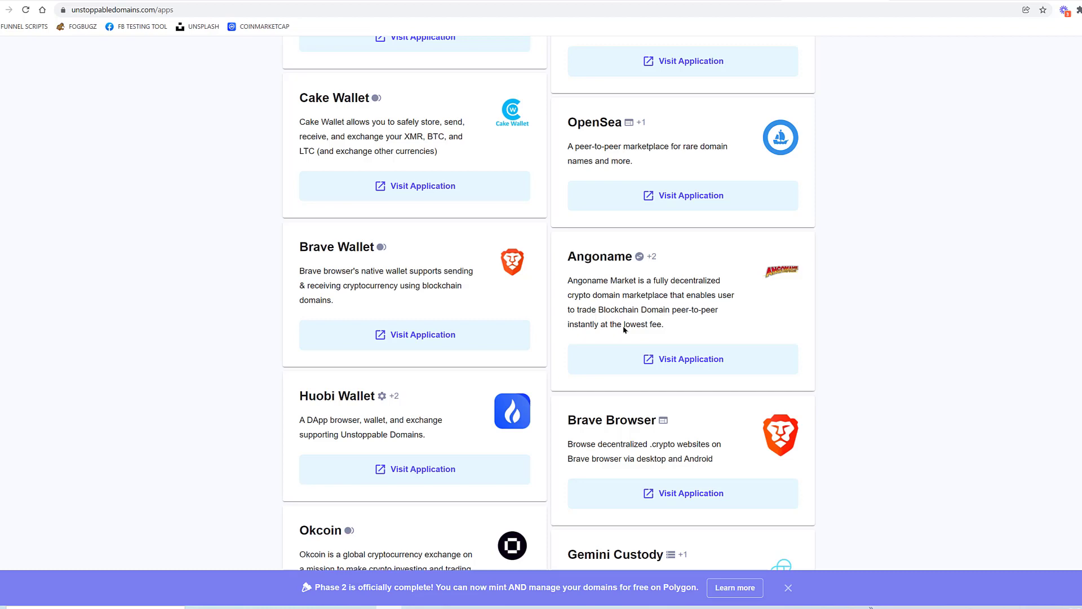
scroll("up", 3)
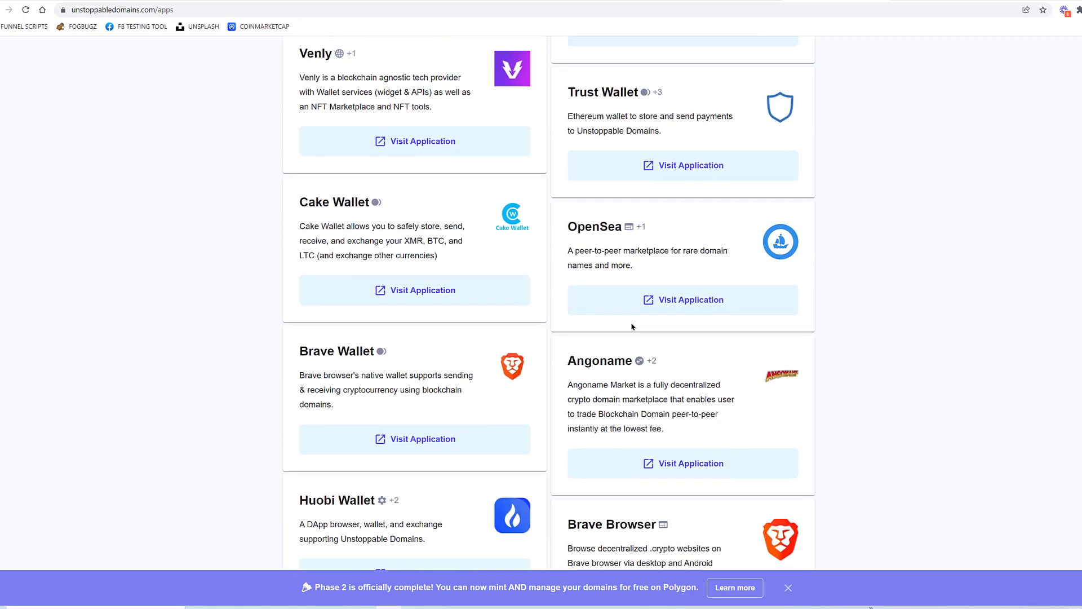
scroll("down", 3)
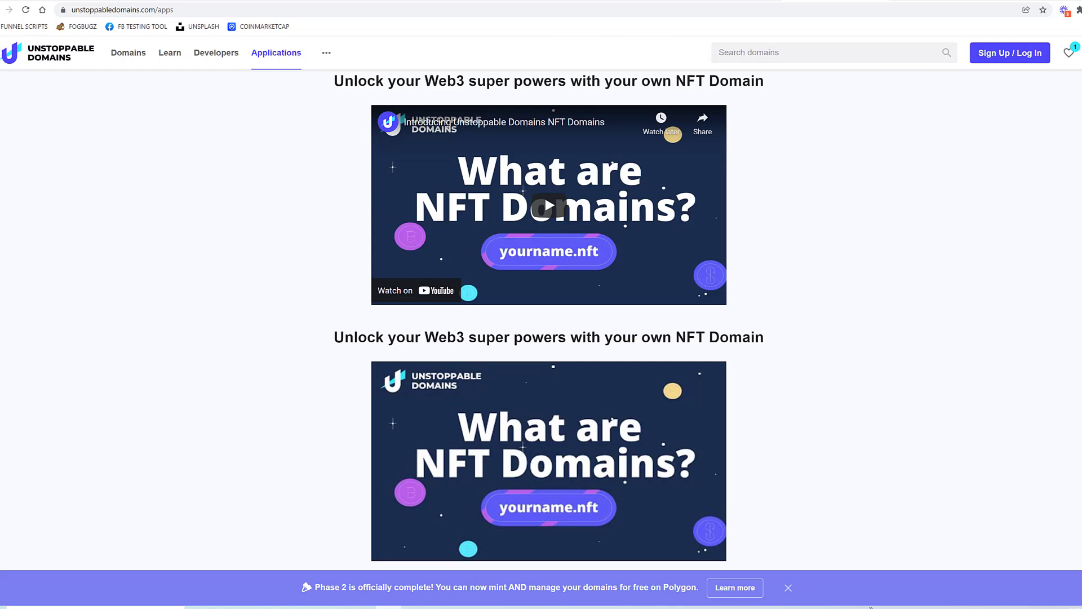
scroll("down", 3)
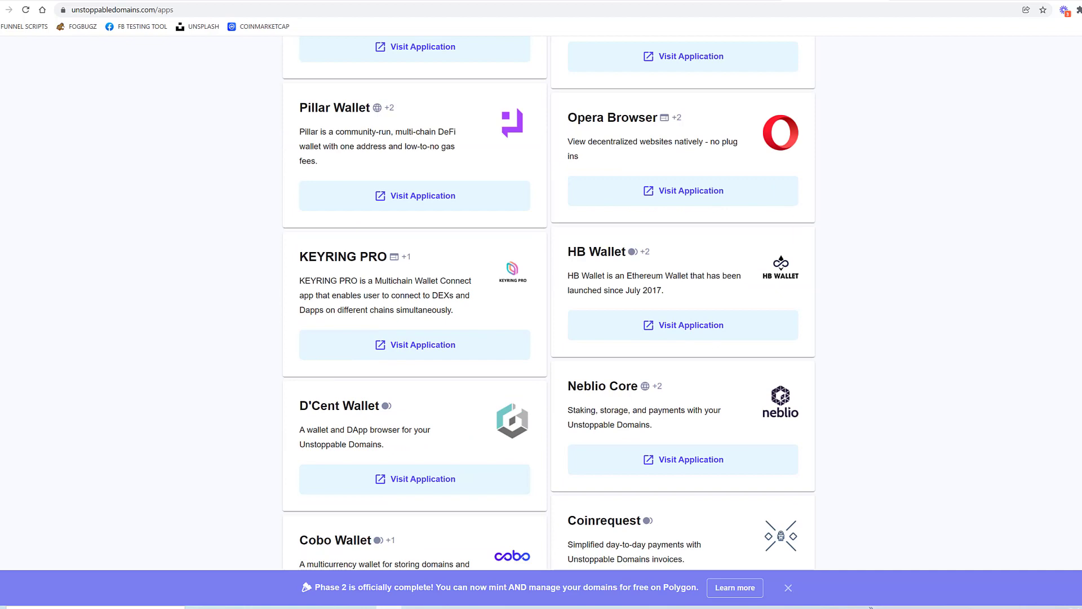
scroll("down", 3)
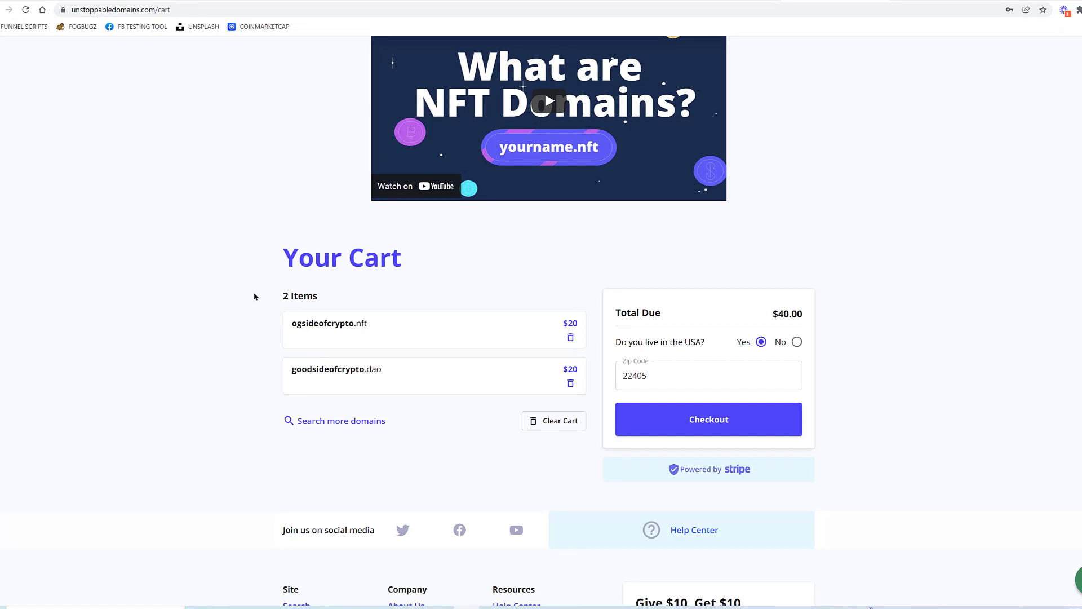
Proceed to checkout with the $40 cart, reaching the credit card payment form
scroll("down", 3)
type("22401")
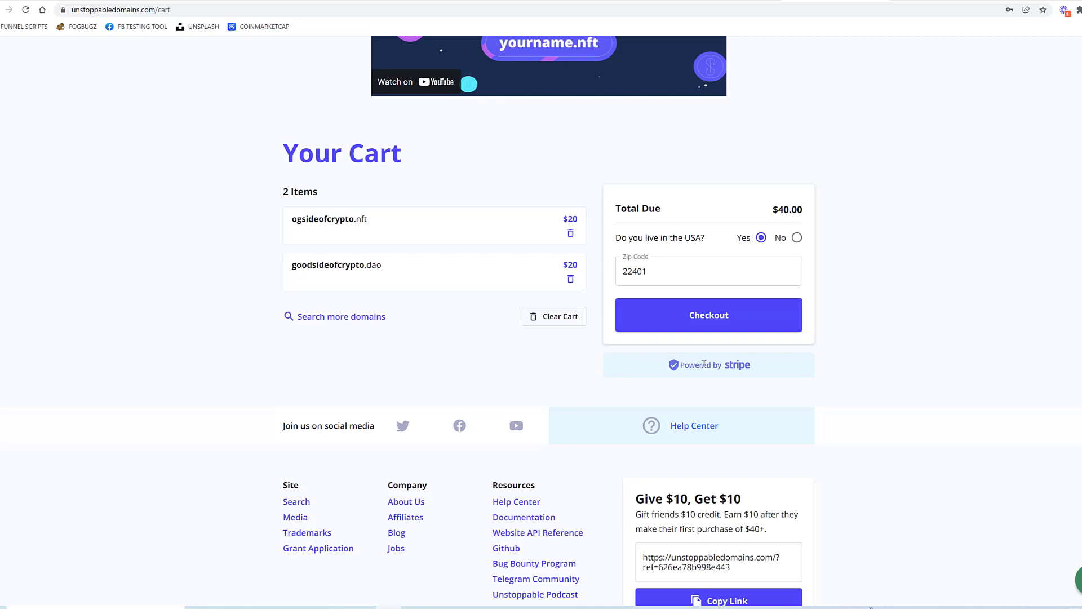
left_click(708, 315)
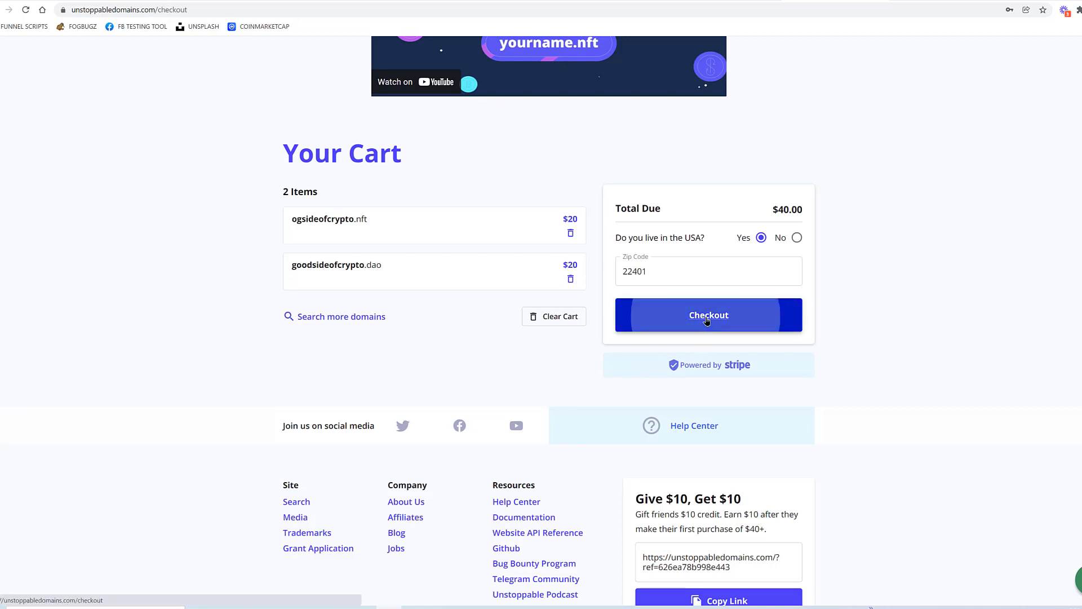
left_click(708, 314)
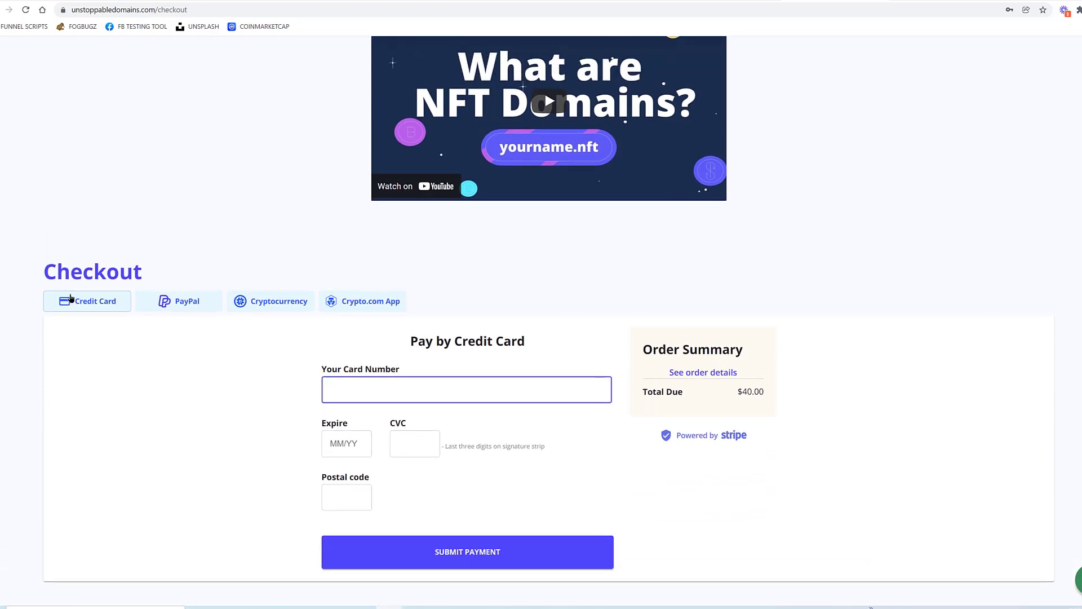
left_click(467, 389)
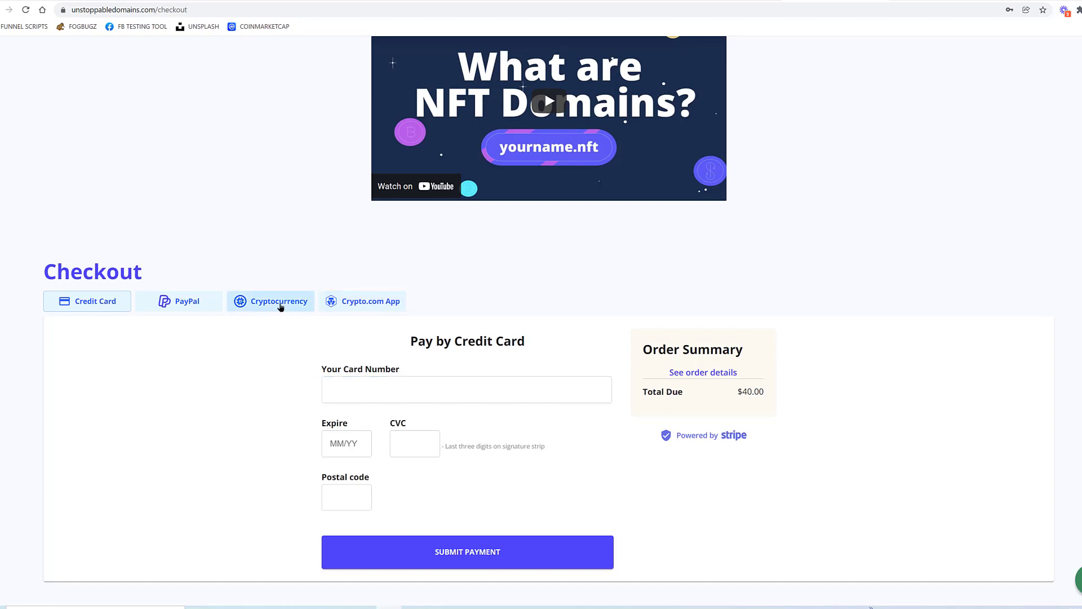
Choose Ethereum crypto payment, accept the Mainnet-only warning and show the 0.010947 ETH amount, address and QR code
left_click(271, 301)
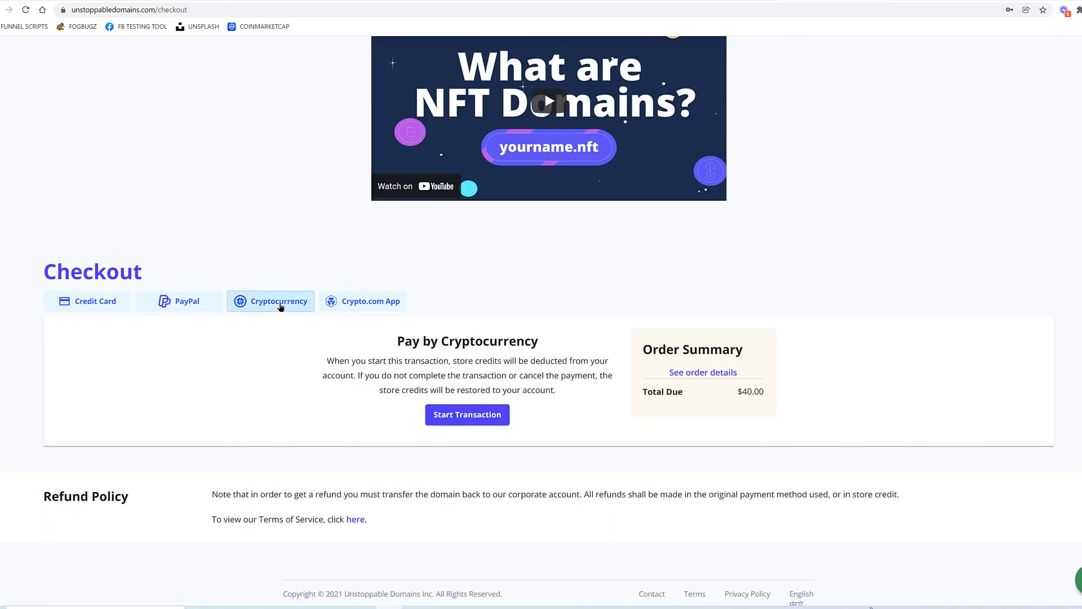
left_click(467, 413)
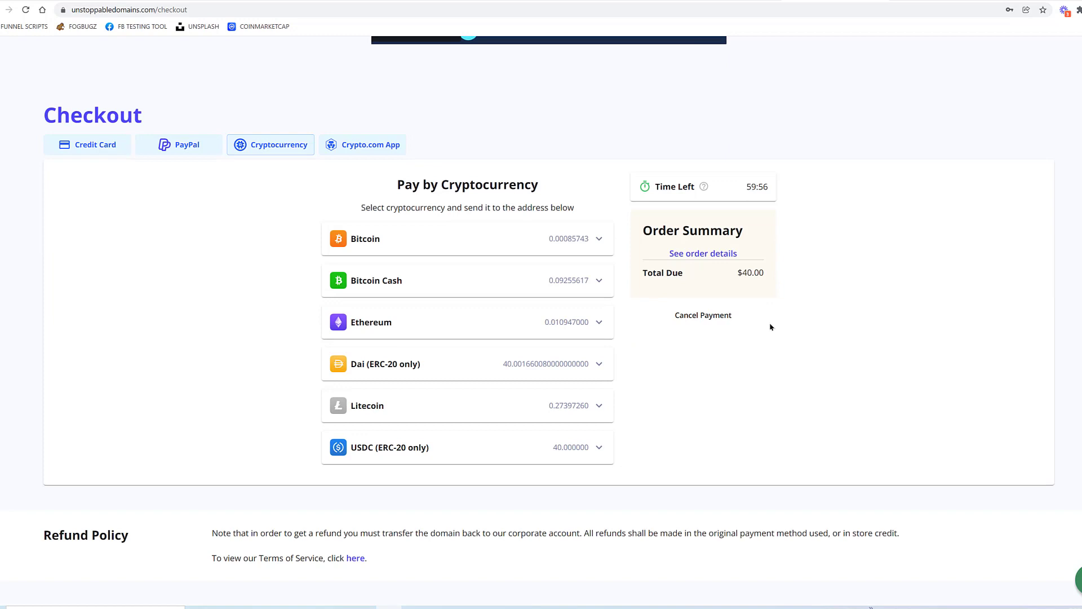
mouse_move(703, 315)
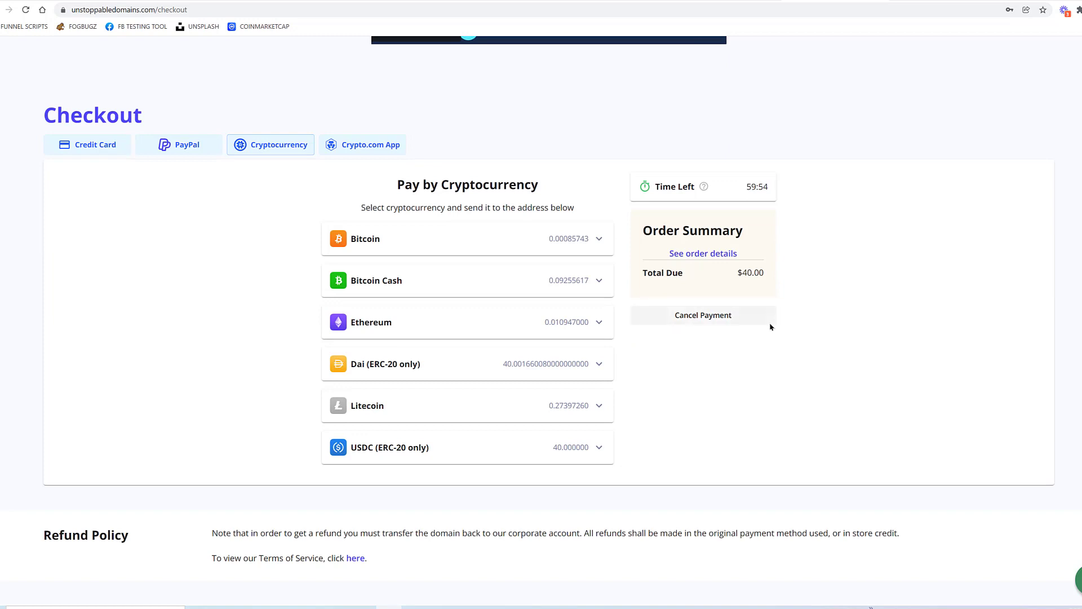
left_click(466, 321)
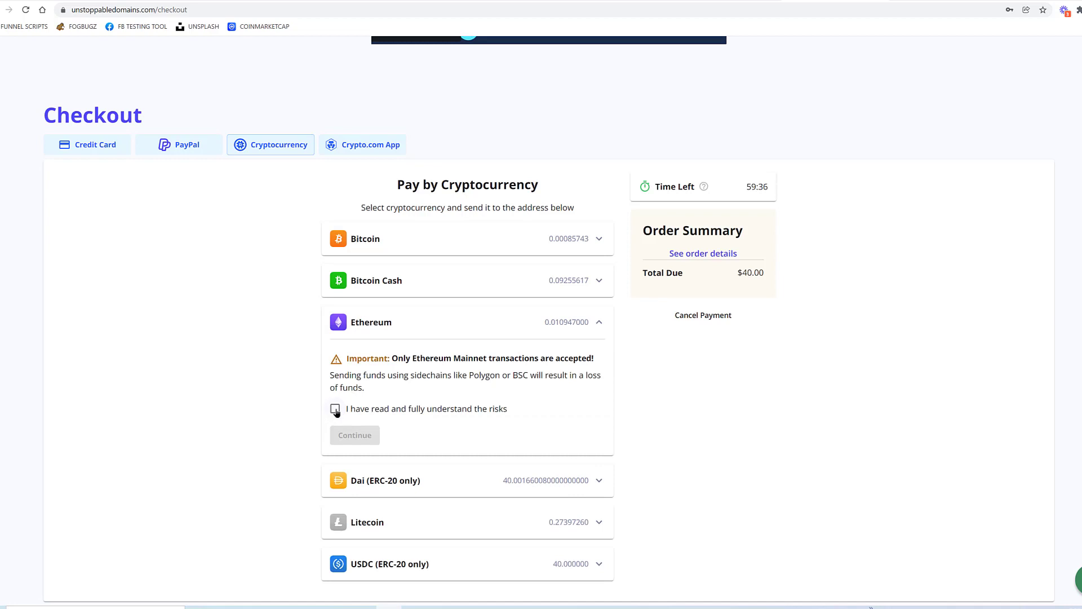
left_click(335, 408)
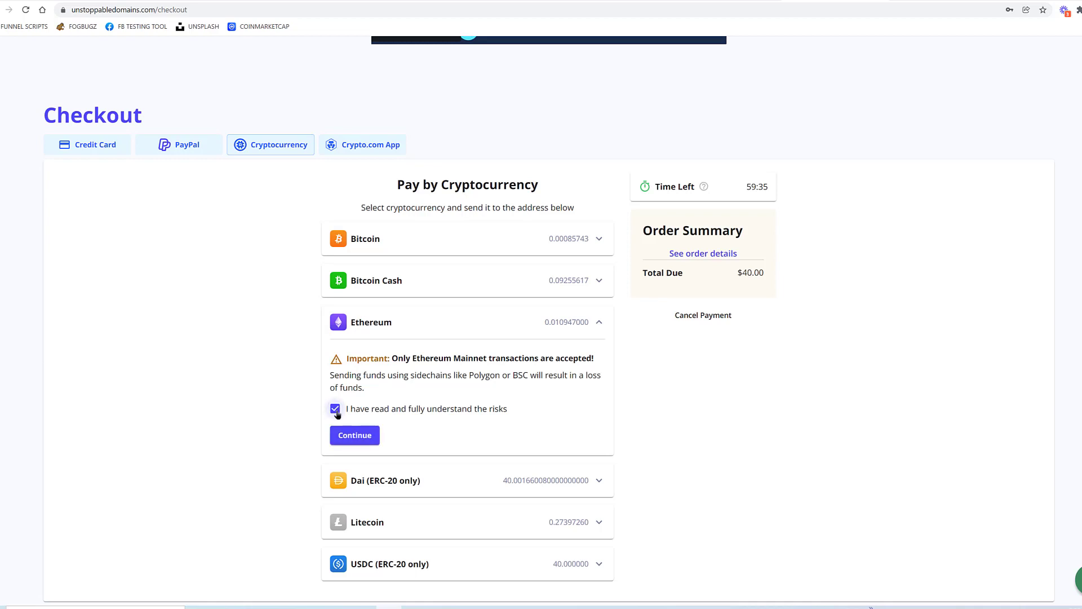
left_click(354, 436)
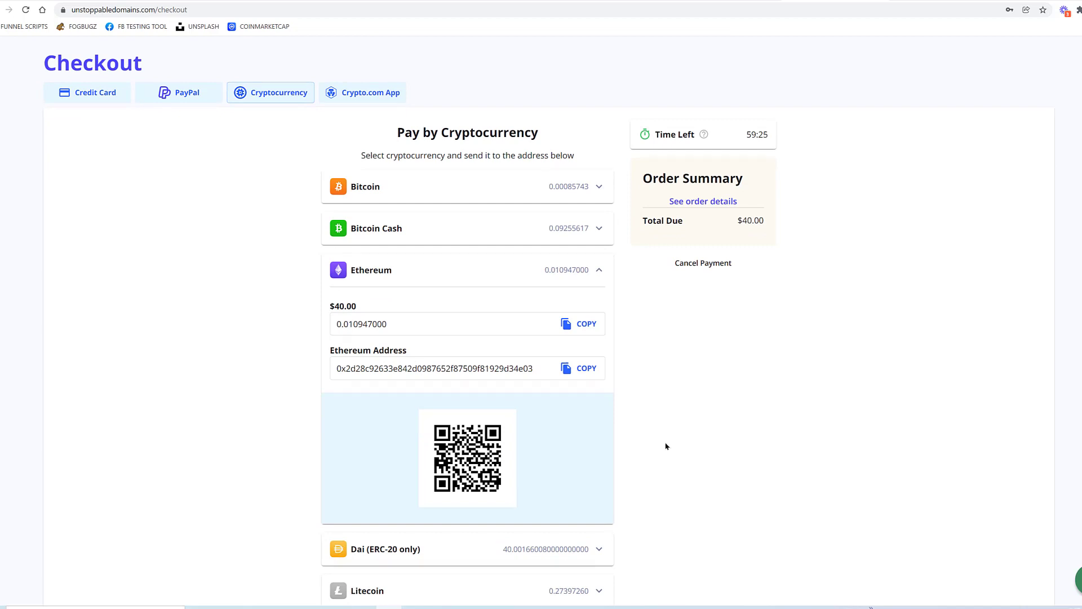
mouse_move(644, 119)
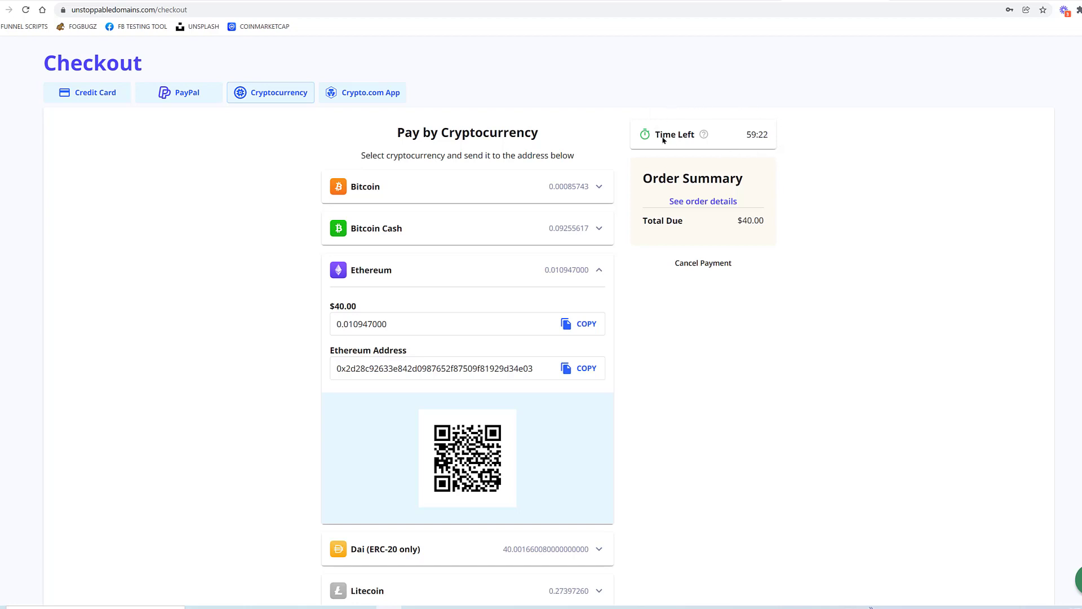
mouse_move(637, 380)
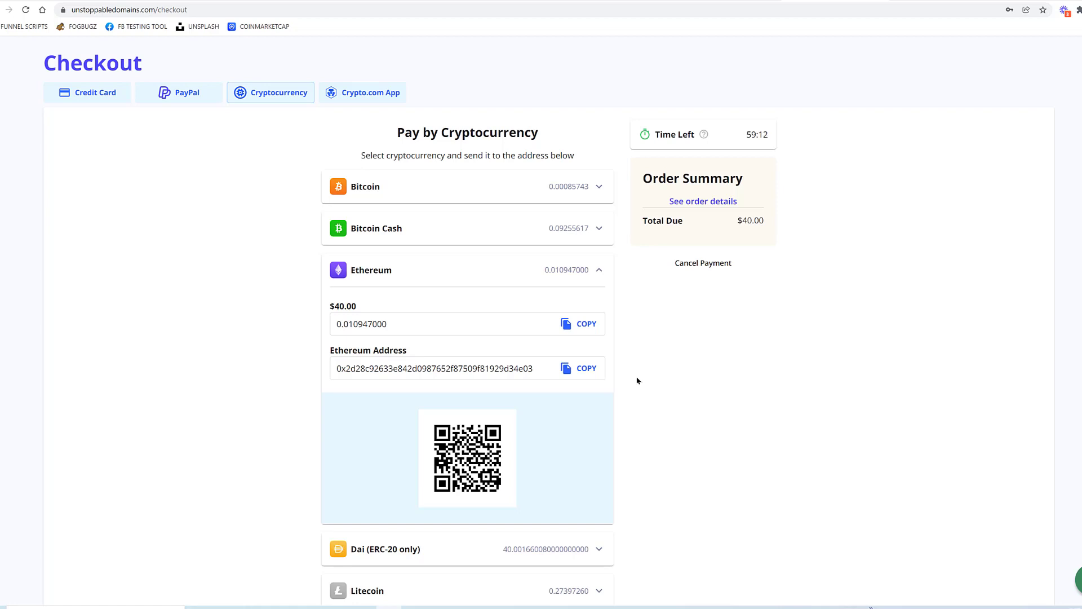
scroll("down", 3)
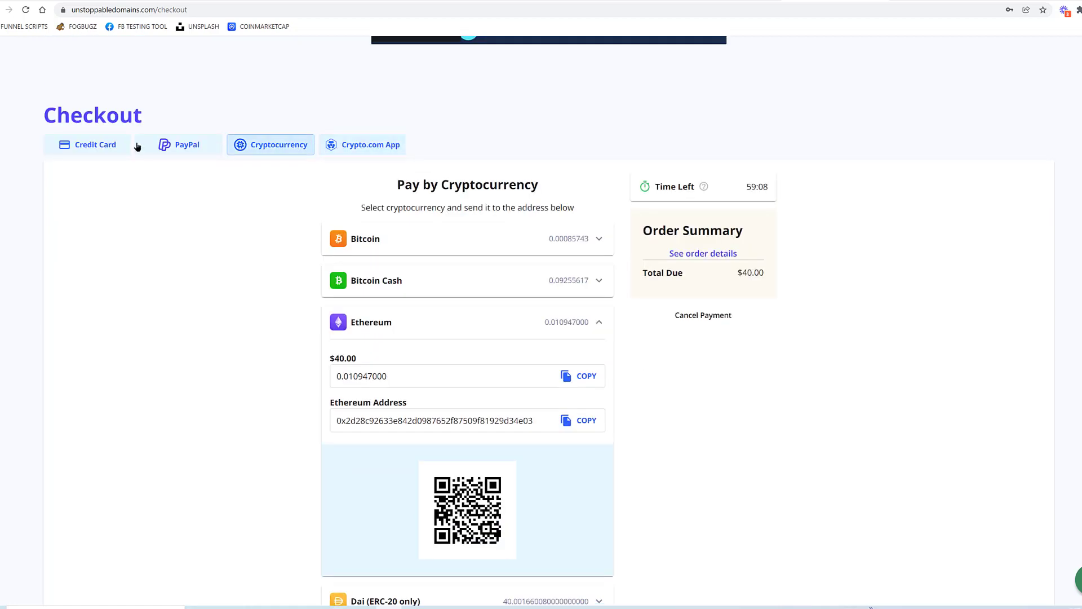
Cancel the crypto payment and submit the $40 order by credit card, reaching the thank-you page
left_click(703, 314)
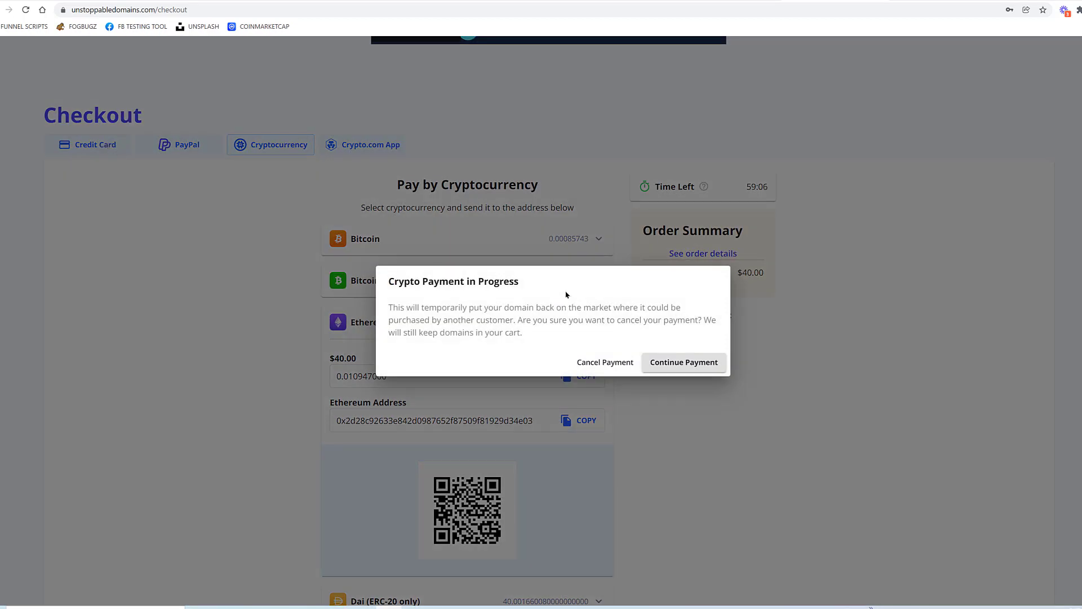
left_click(604, 362)
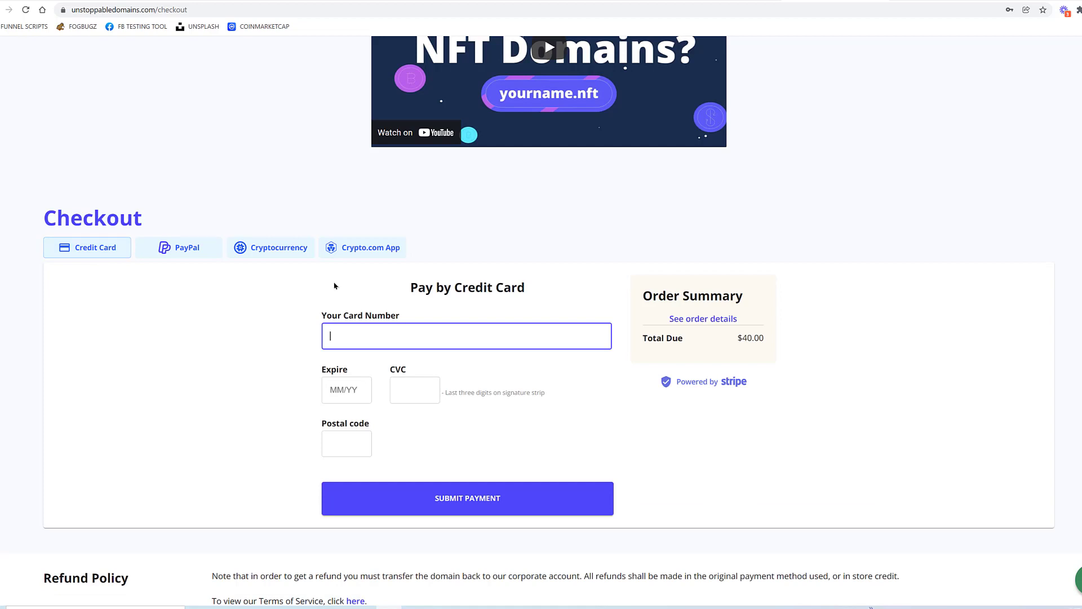
left_click(467, 497)
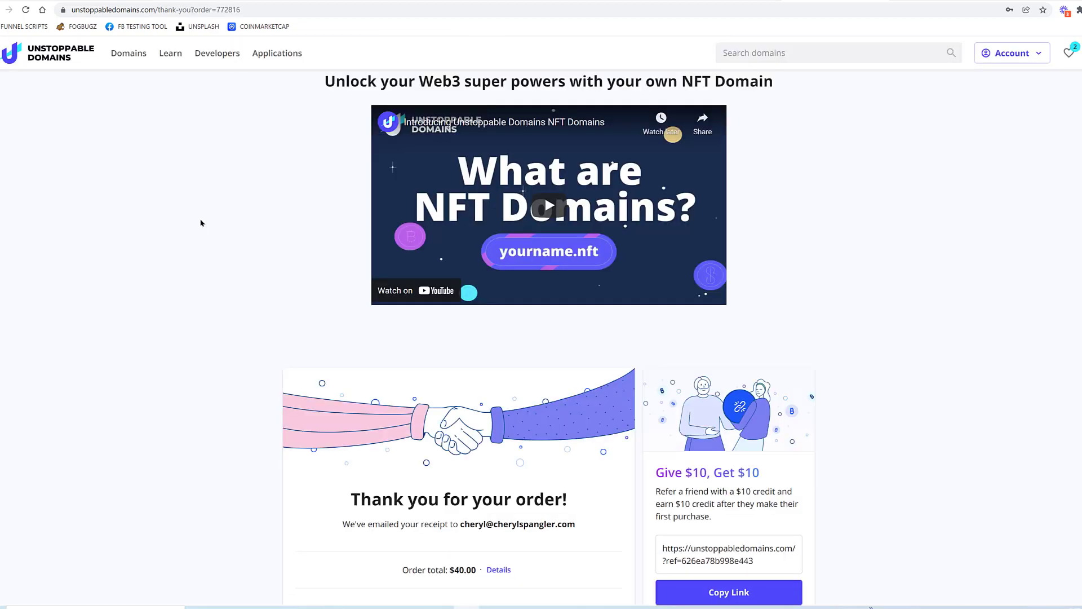
mouse_move(766, 206)
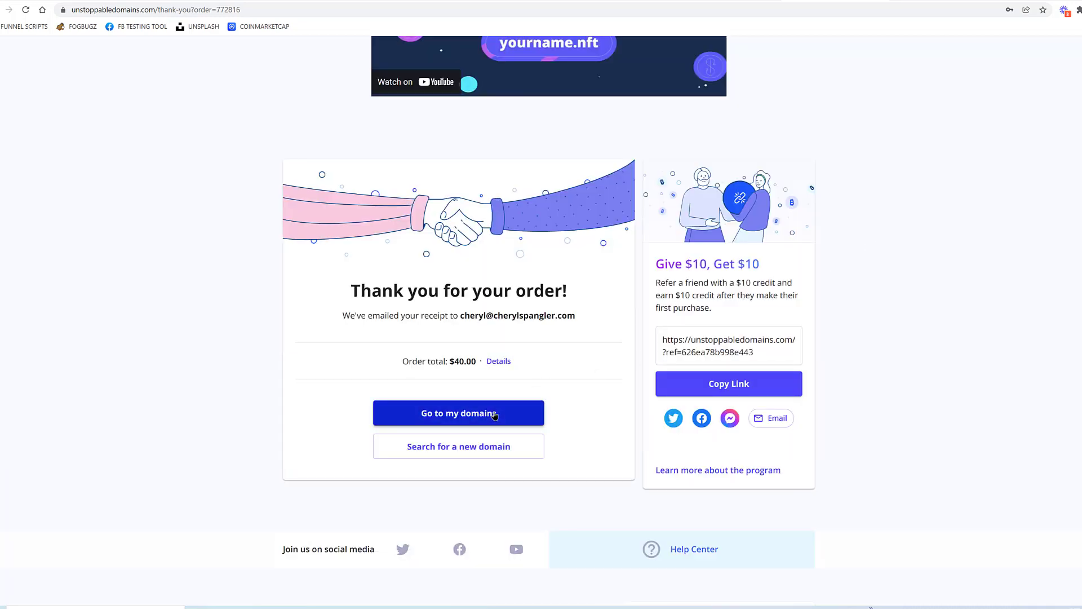
Go to My Domains listing goodsideofcrypto.dao and ogsideofcrypto.nft, both not minted
left_click(459, 413)
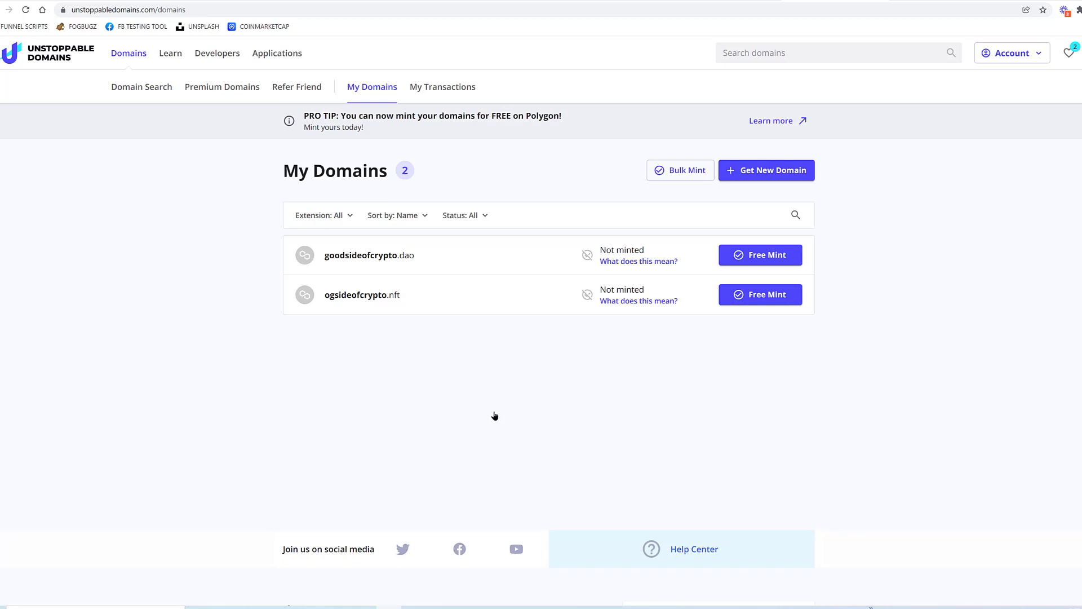
mouse_move(734, 325)
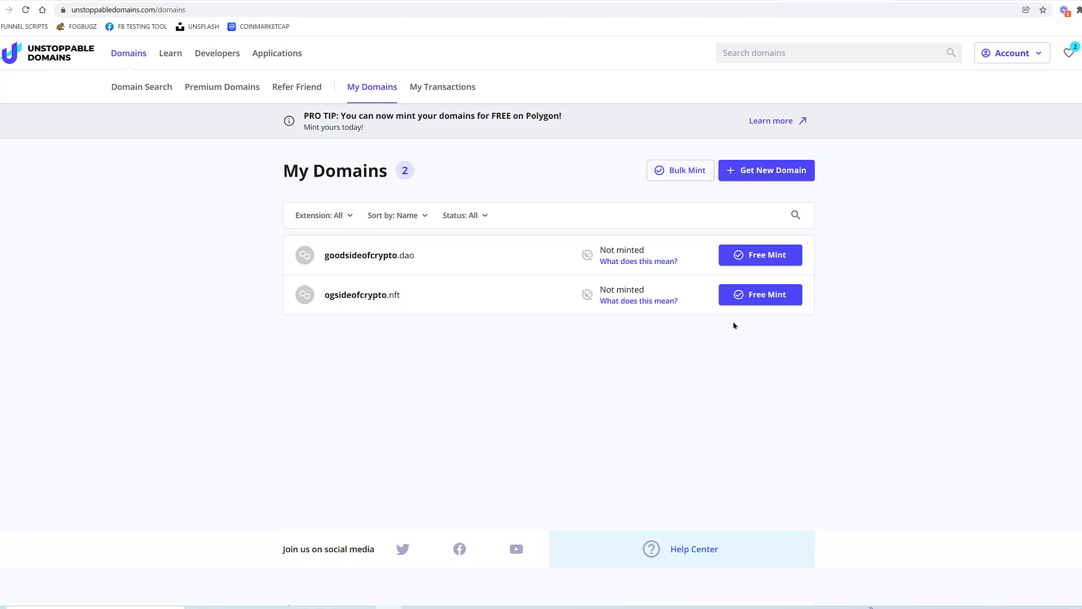
mouse_move(638, 300)
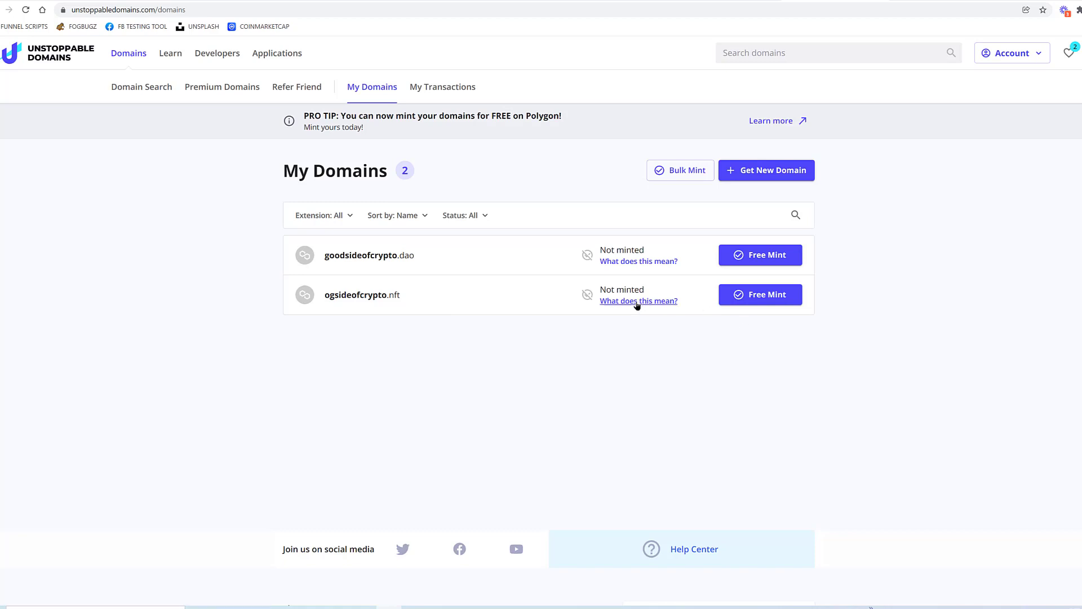
Open the 'Mint Your Domain' help article for ogsideofcrypto.nft, then the MetaMask extension's networks list
left_click(638, 300)
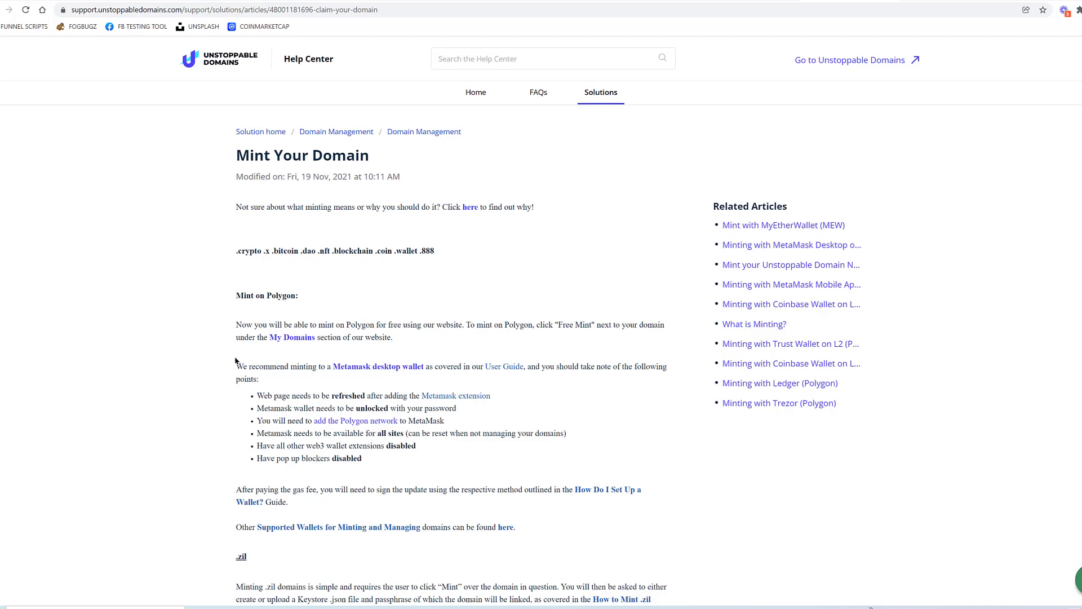
left_click(1053, 9)
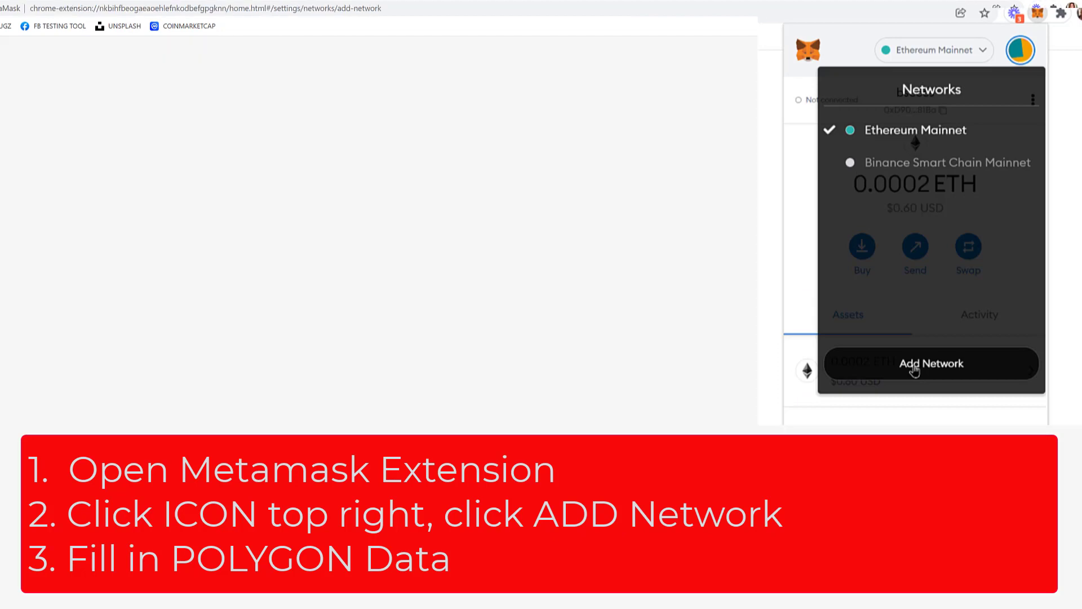
left_click(930, 364)
type("Polygon")
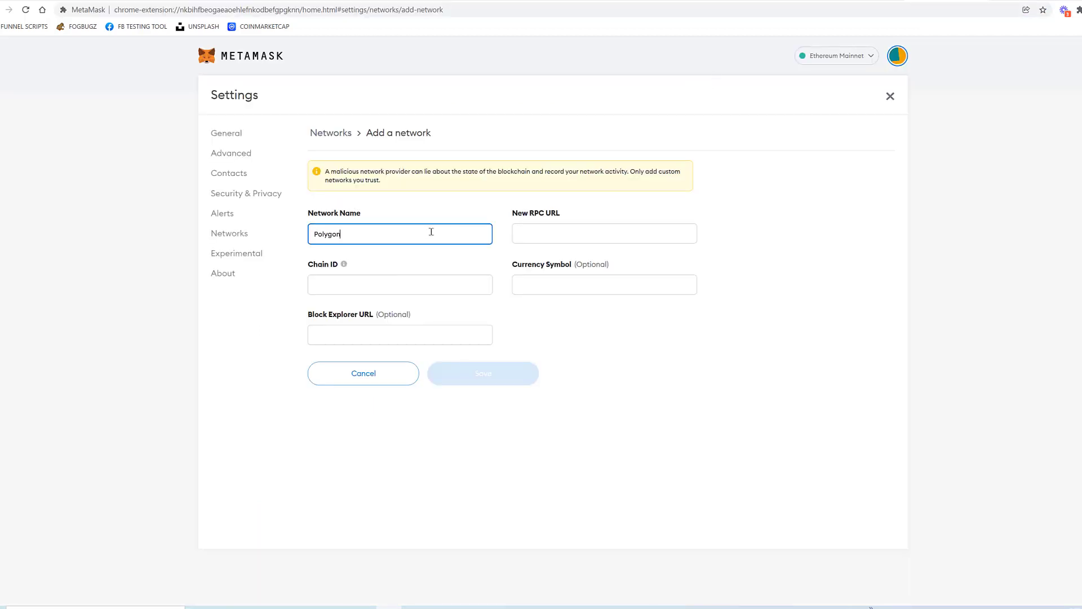
left_click(604, 234)
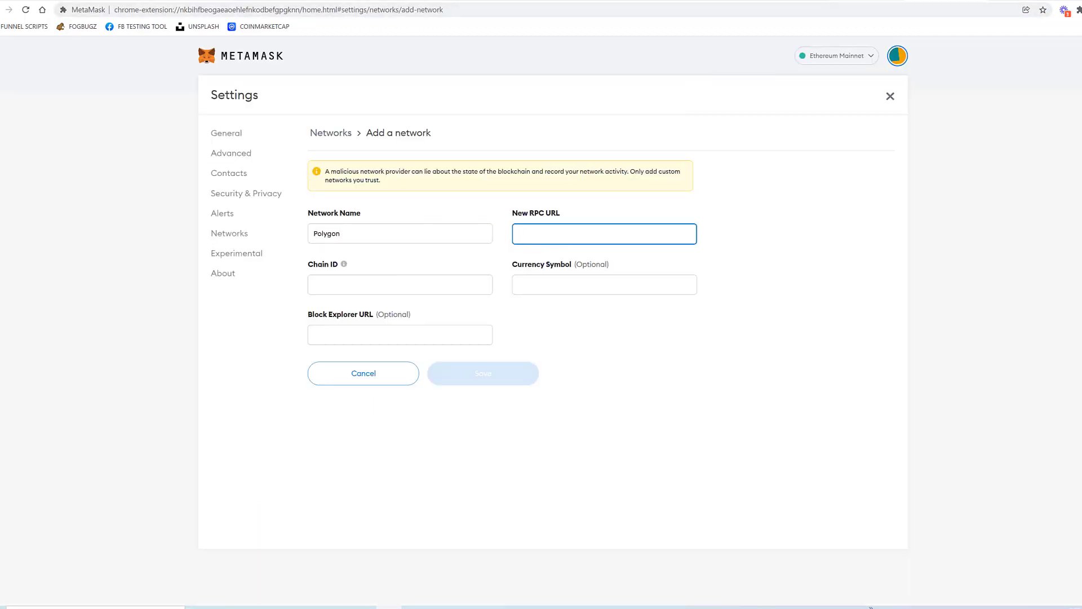
type("https://polygonscan.com/")
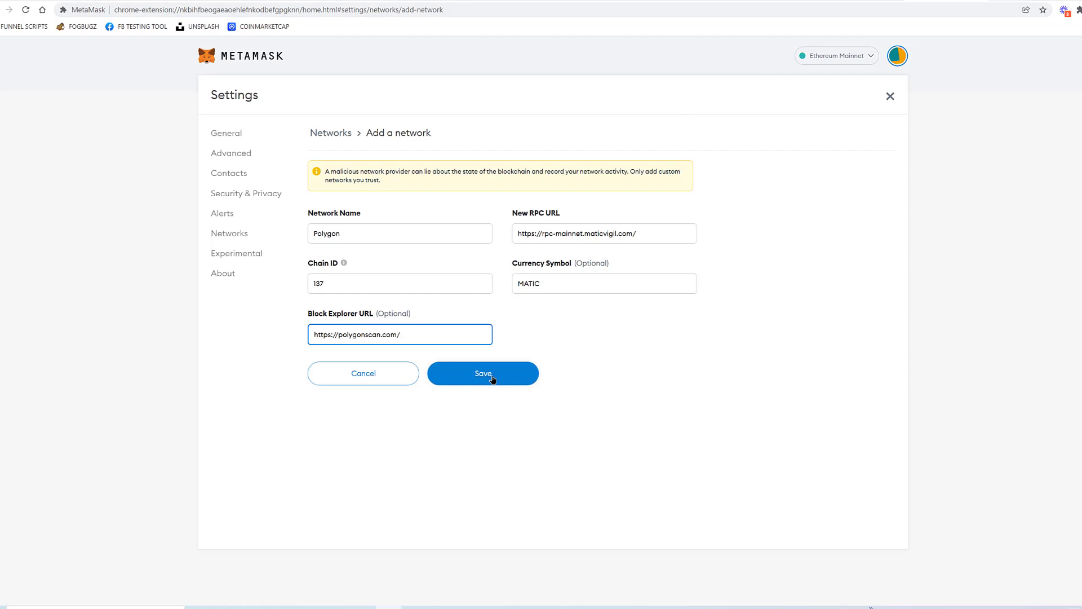
left_click(482, 373)
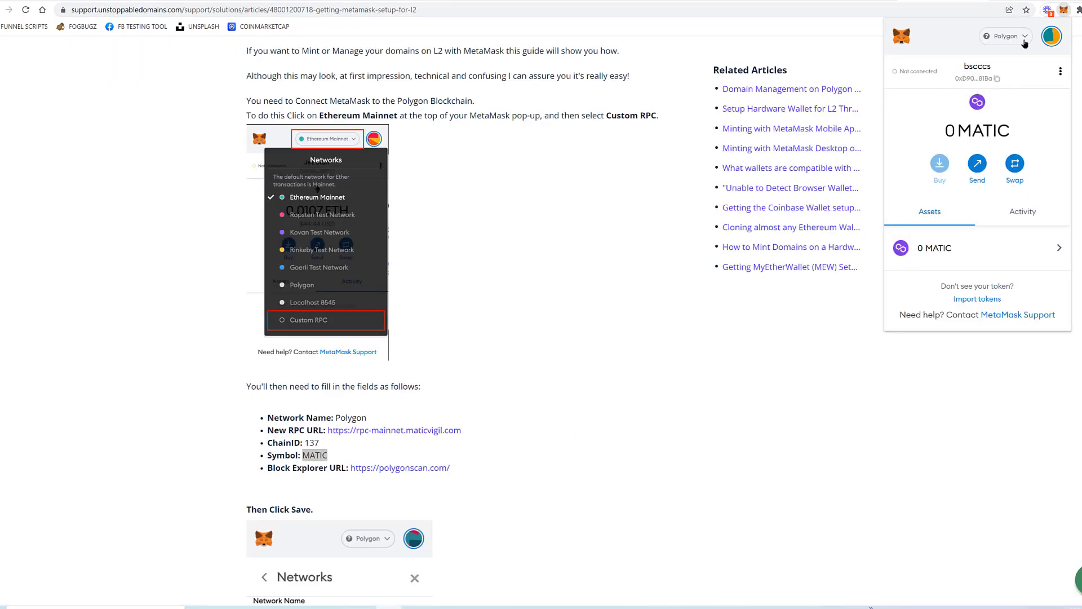
From My Domains start Free Mint of ogsideofcrypto.nft on Polygon, choosing MetaMask as the wallet
left_click(1004, 36)
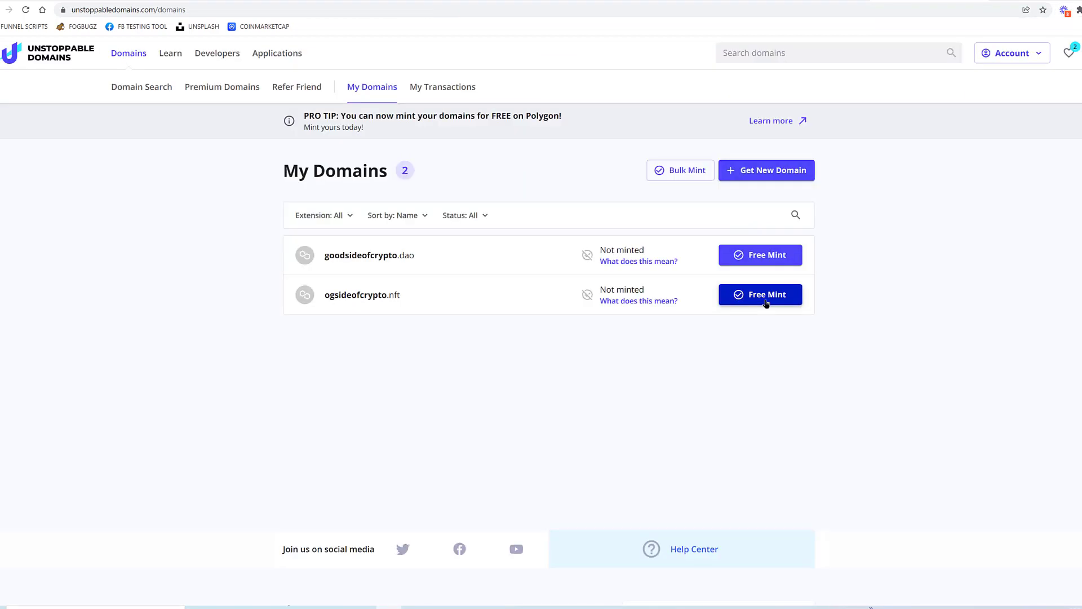
left_click(760, 294)
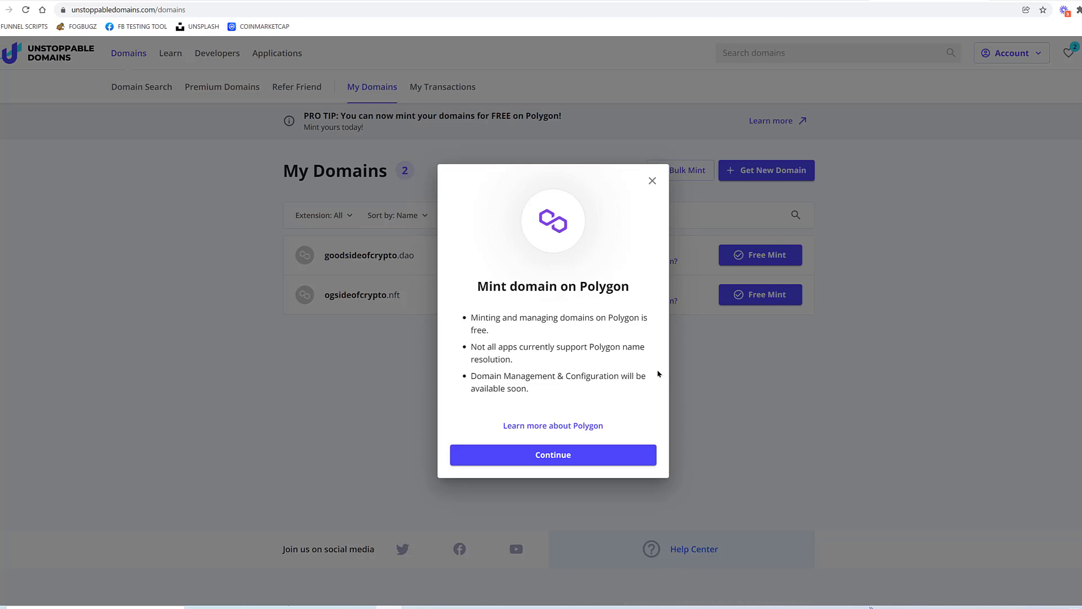
left_click(552, 454)
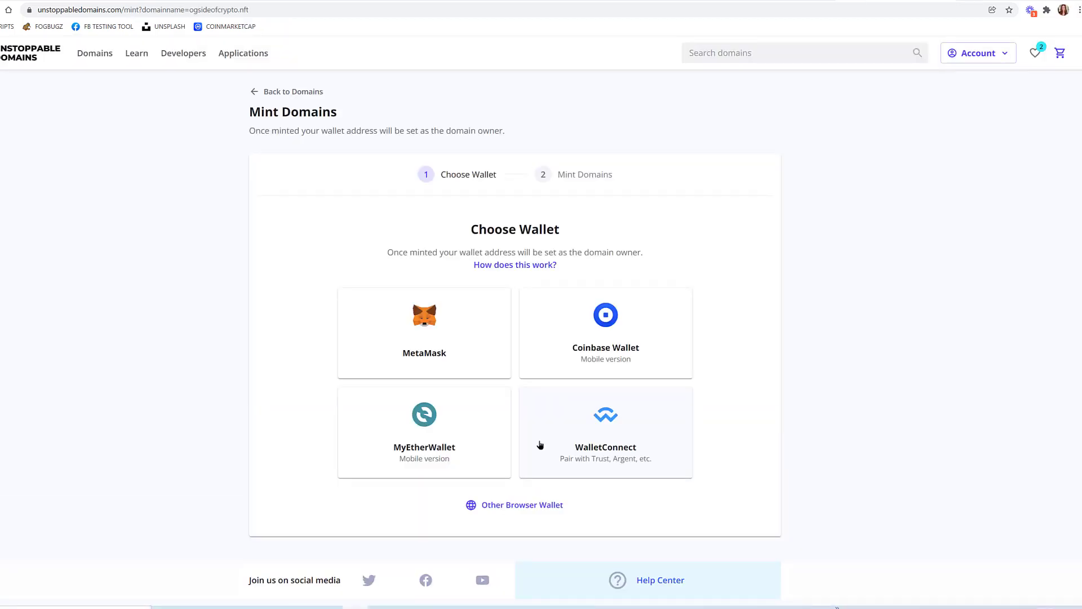
left_click(424, 331)
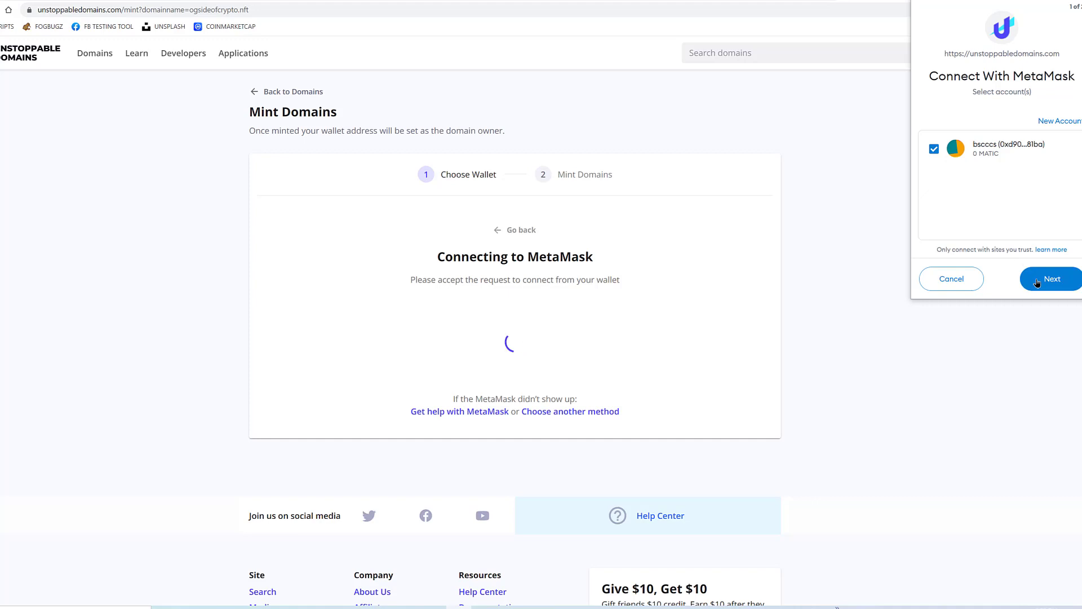
Connect the MetaMask account to the site and sign the ownership verification request
left_click(1051, 278)
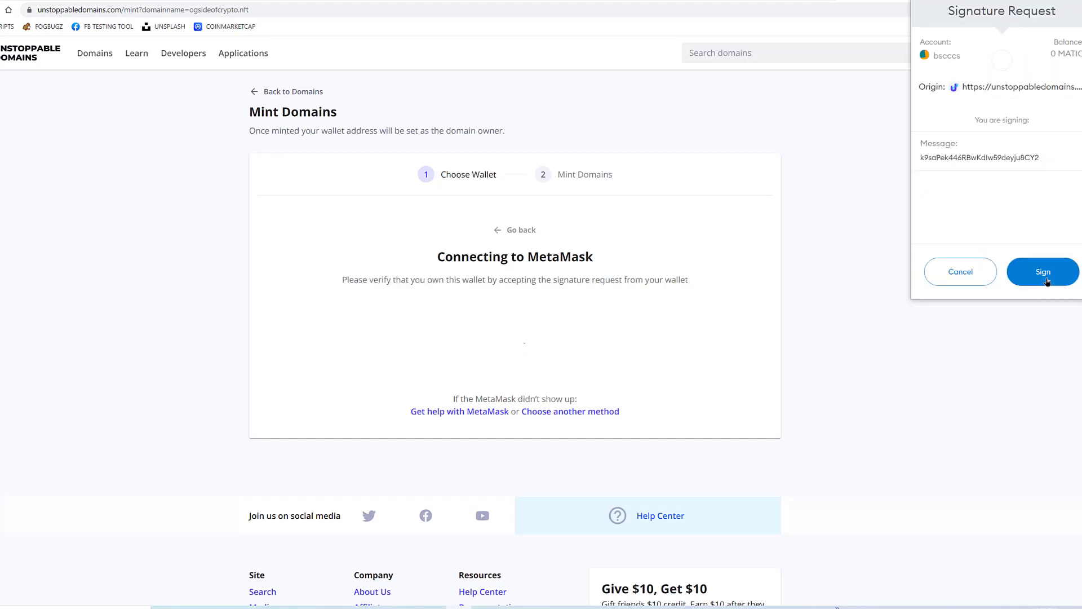
left_click(1042, 272)
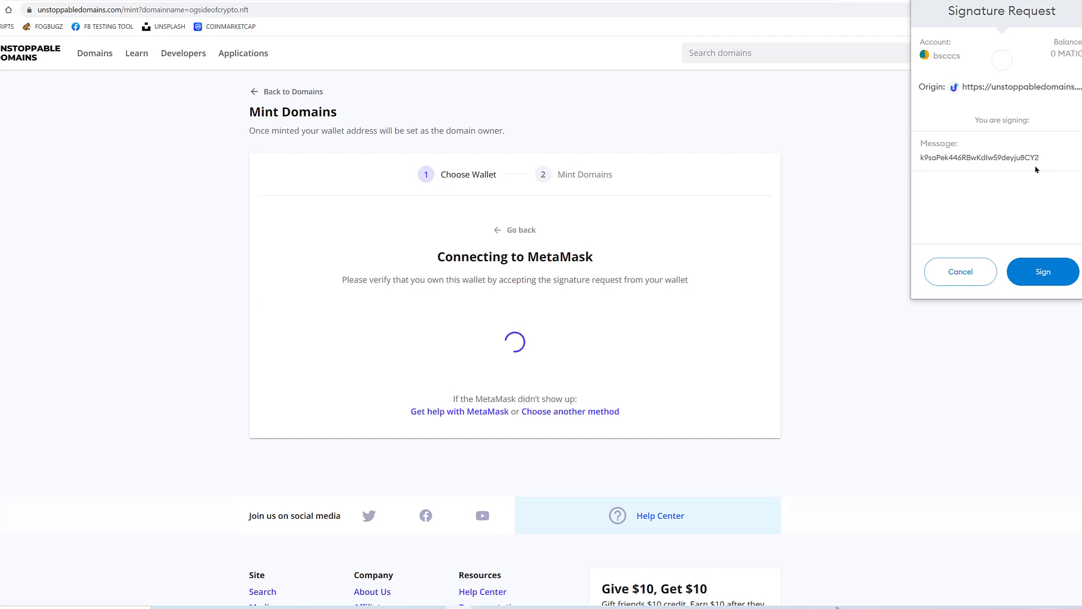
left_click(1042, 272)
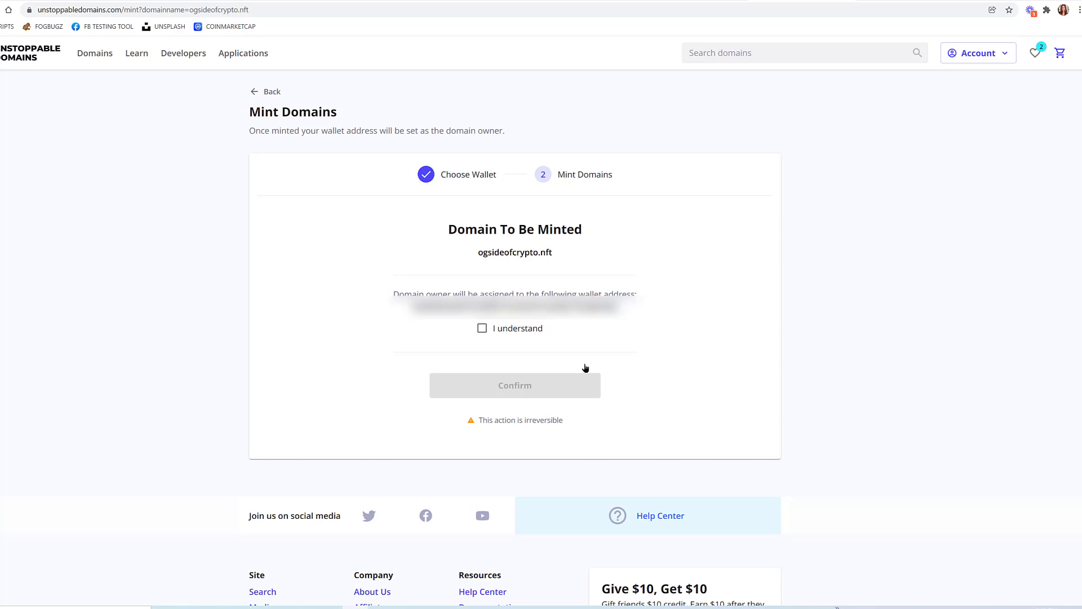
mouse_move(567, 268)
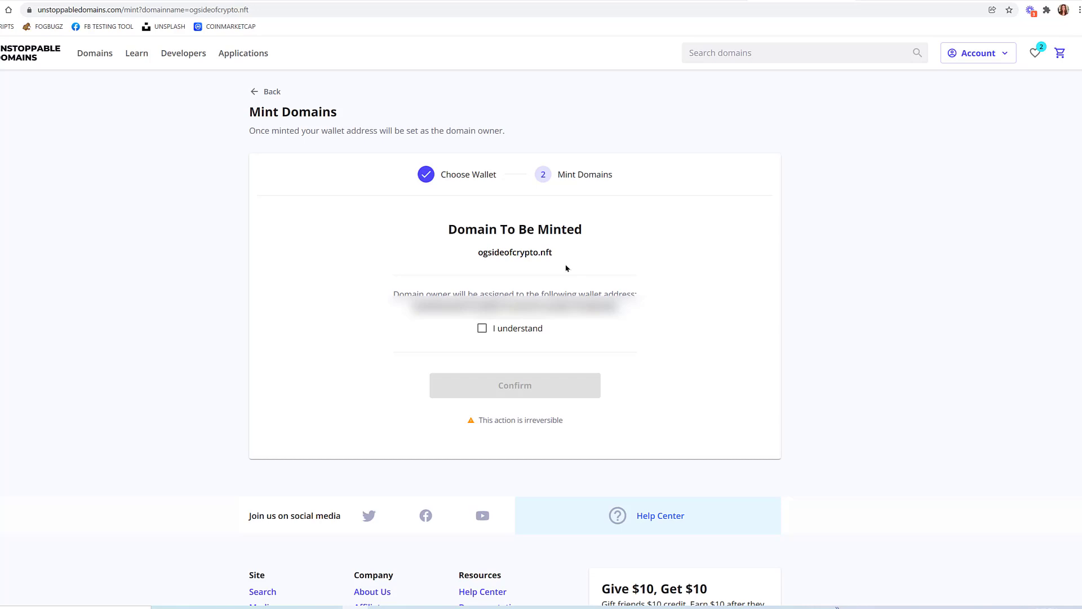
Acknowledge irreversibility, confirm minting ogsideofcrypto.nft and go back to the domain list
left_click(482, 328)
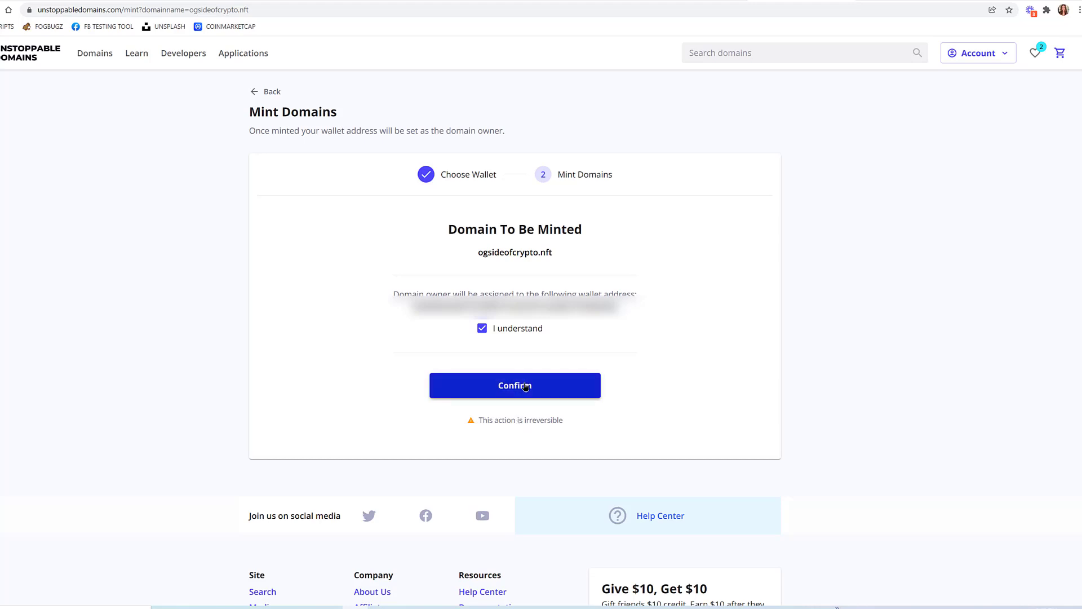
left_click(514, 385)
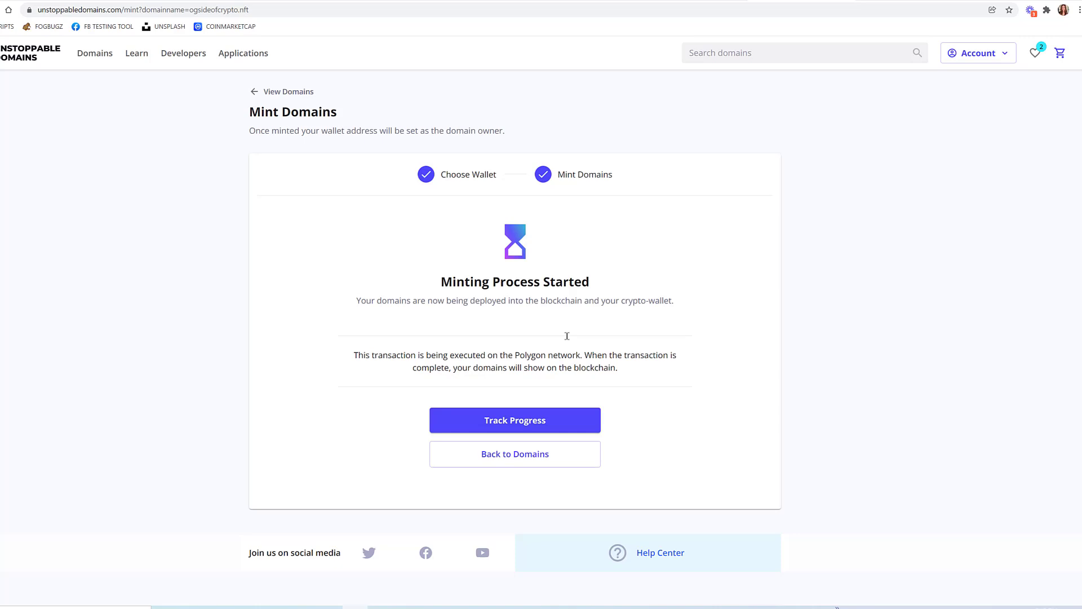
left_click(514, 454)
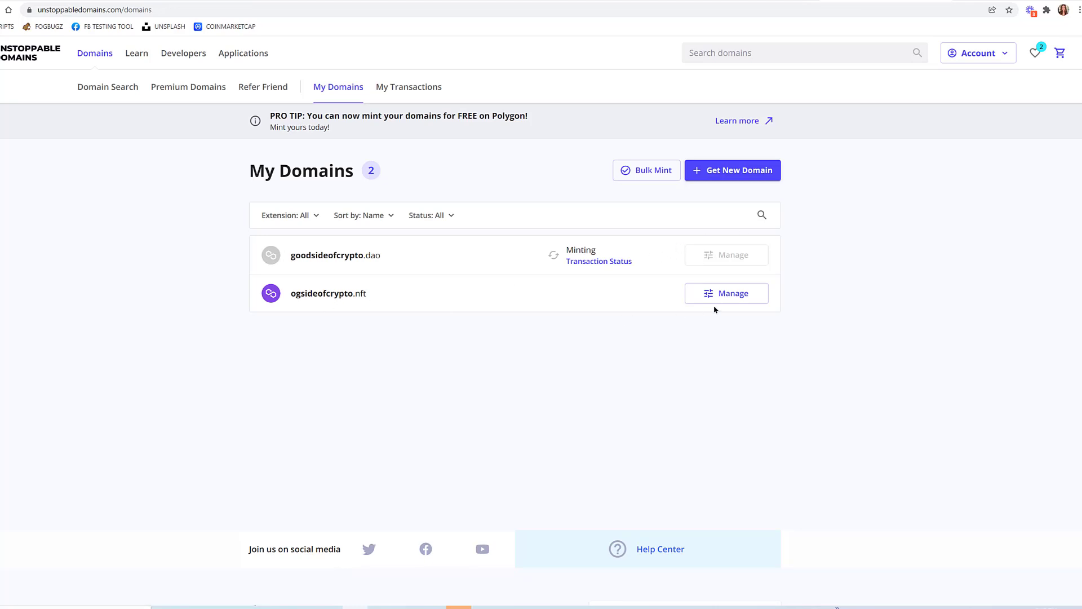
Manage ogsideofcrypto.nft and scroll through its crypto payment address settings
left_click(726, 293)
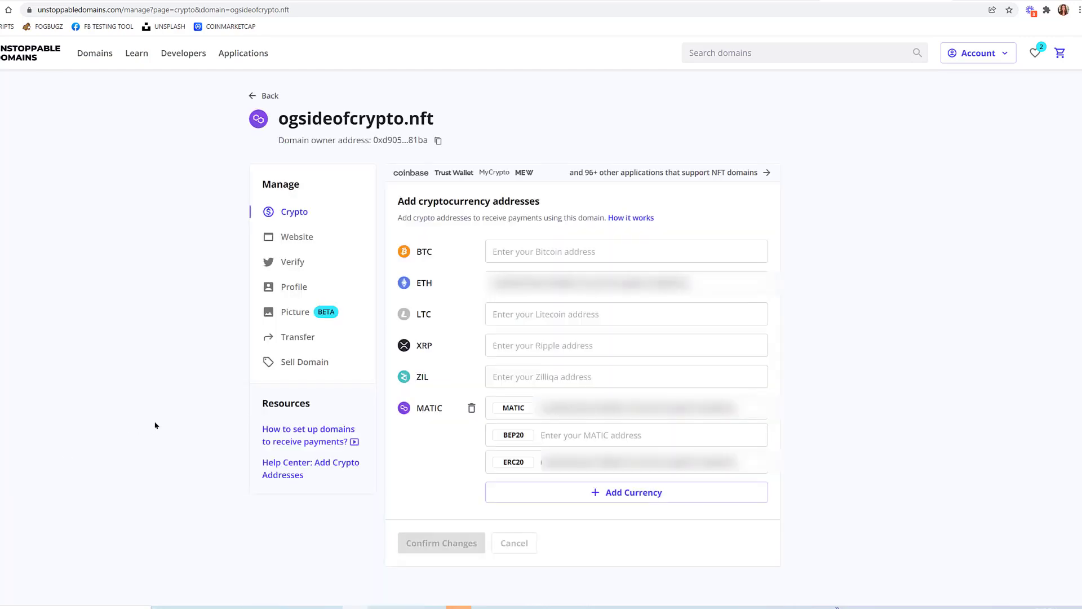
mouse_move(377, 312)
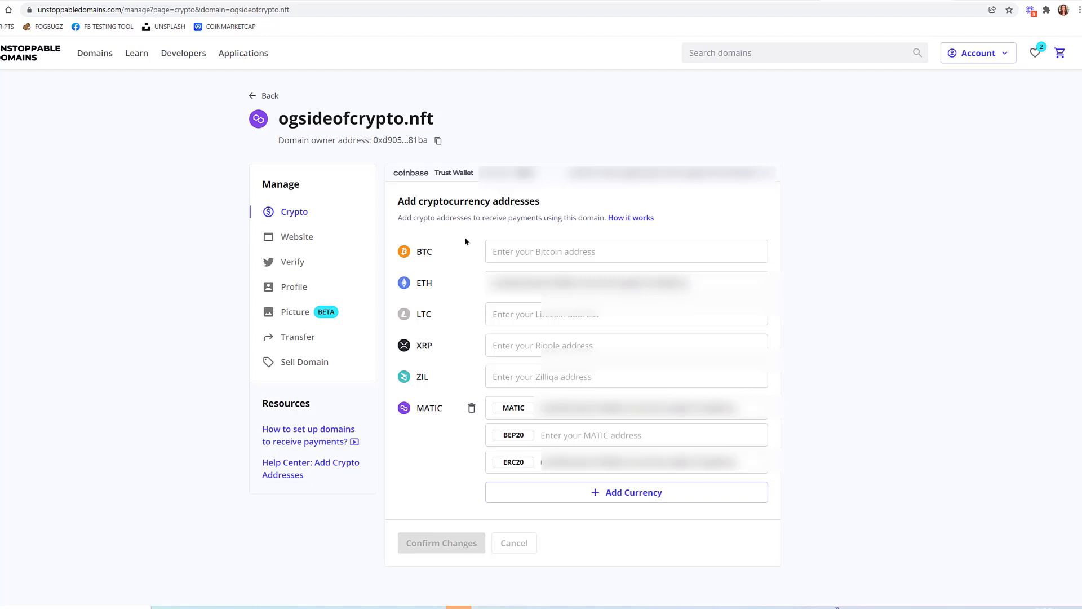
scroll("down", 3)
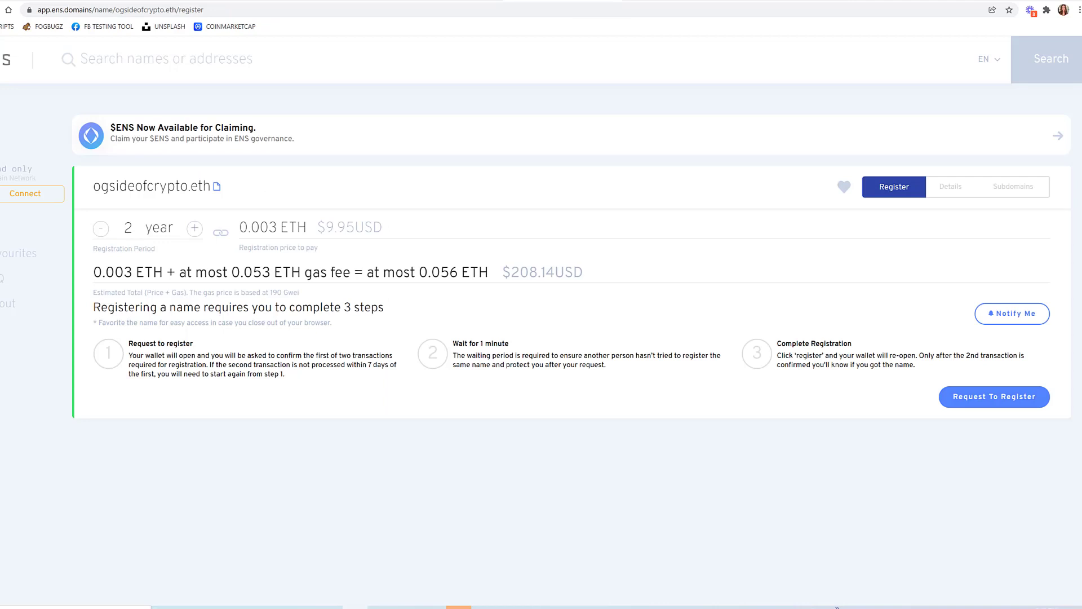
mouse_move(358, 295)
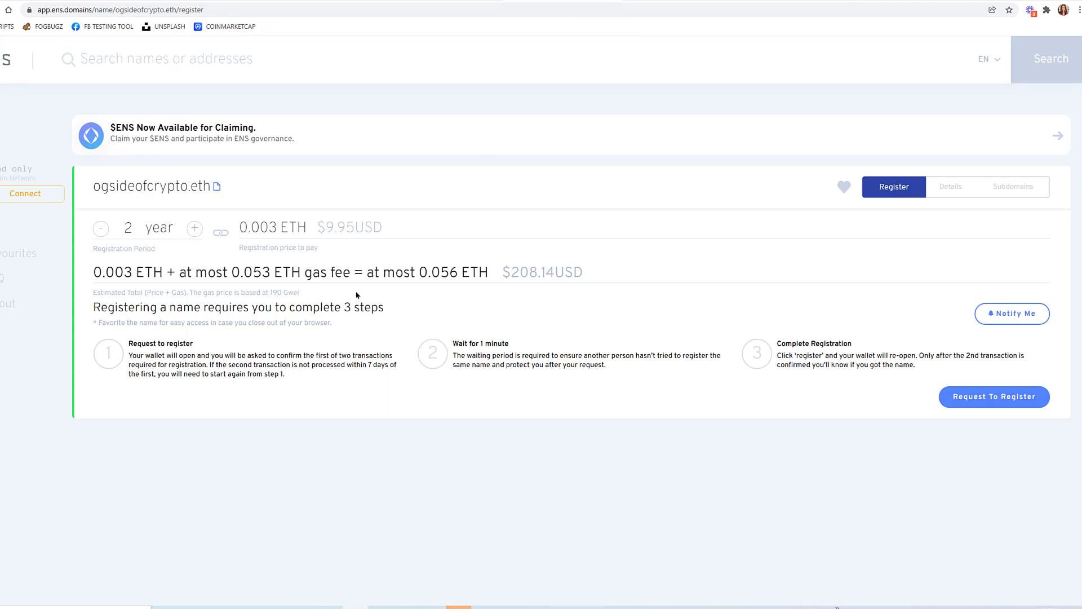
mouse_move(501, 284)
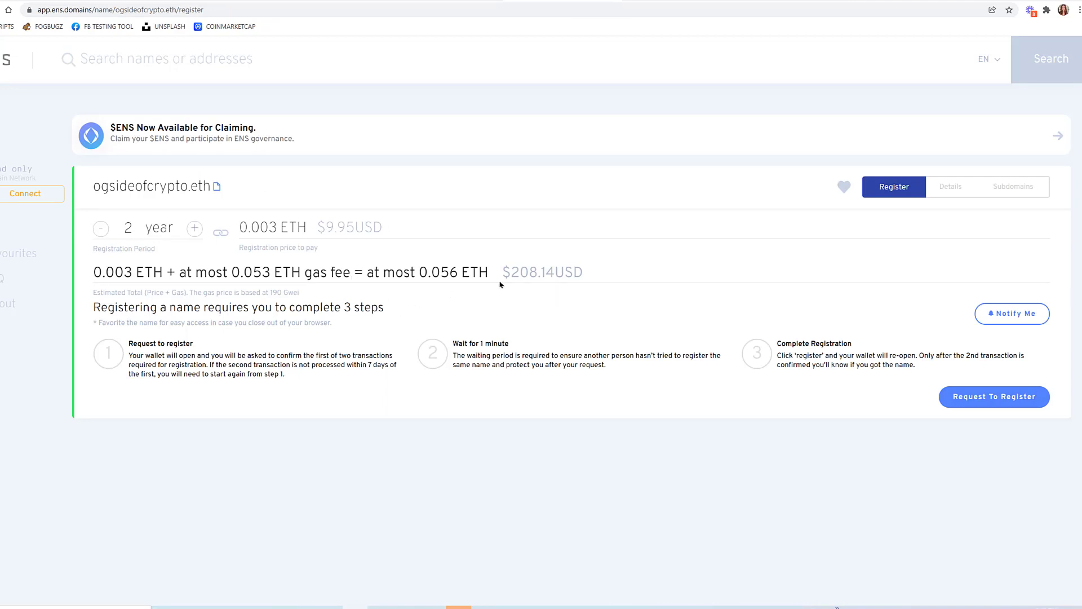